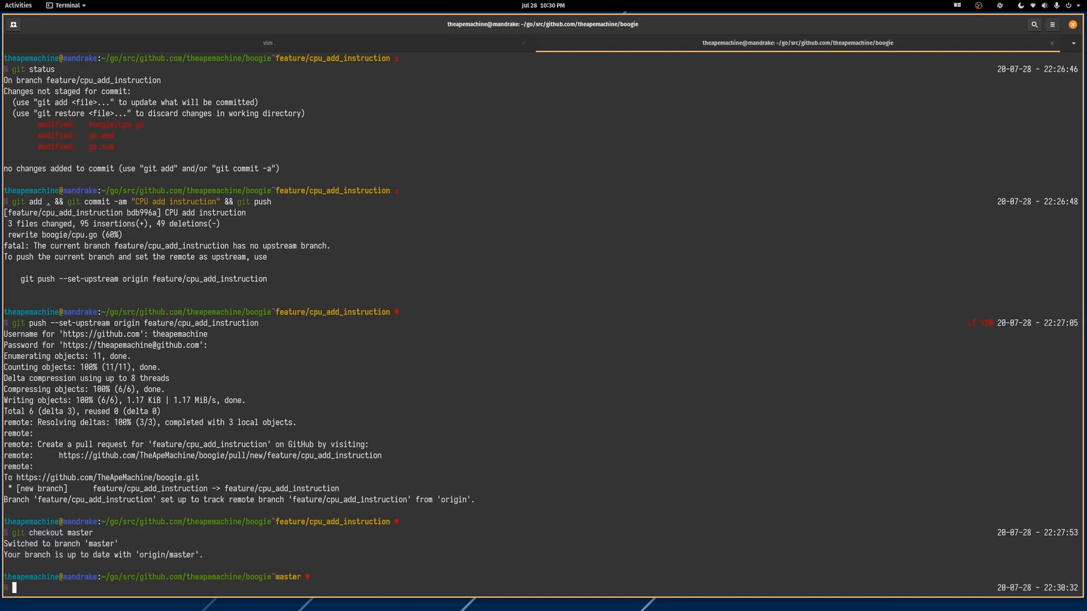
Step: Bring the terminal into focus with boogie/cpu.go loaded in Vim
{"action": "left_click", "coordinate": [269, 41]}
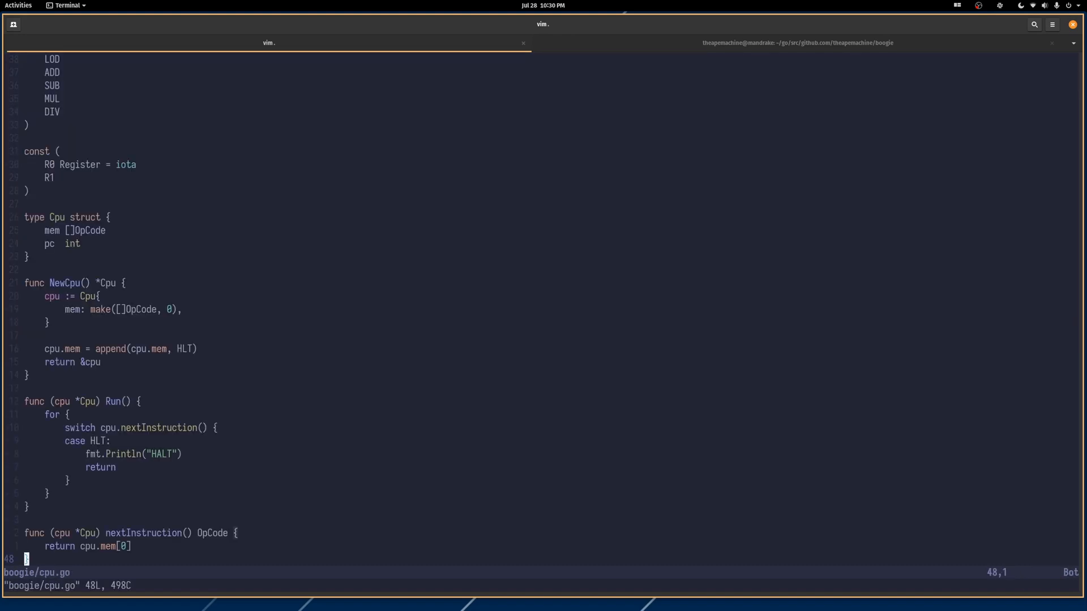
Step: Change R0's Register type and the mem []OpCode slice to uint8 at the top of cpu.go
{"action": "key", "text": "gg"}
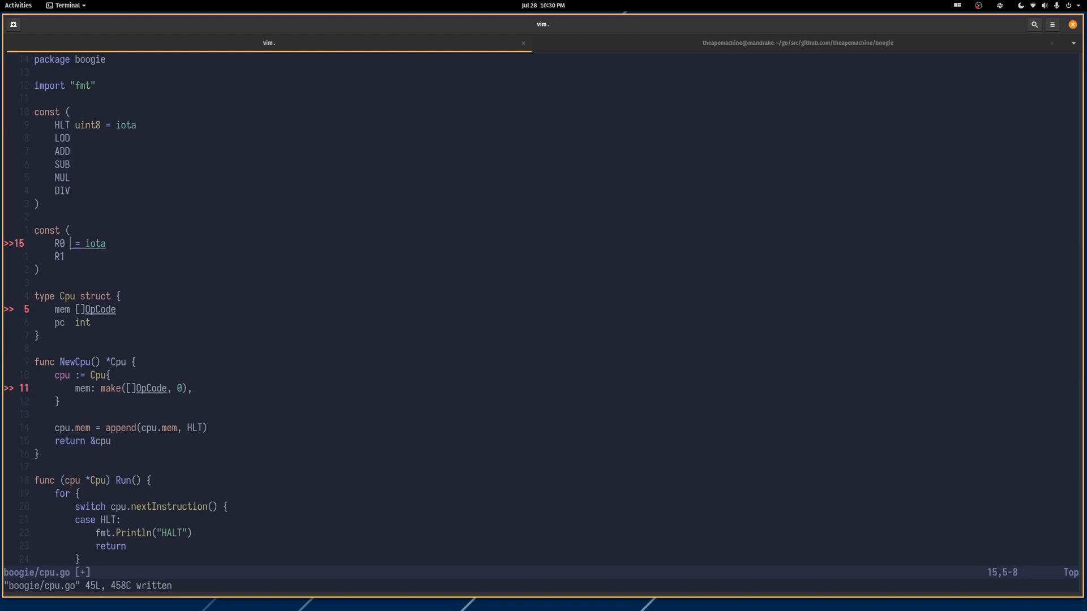
{"action": "type", "text": "uint8"}
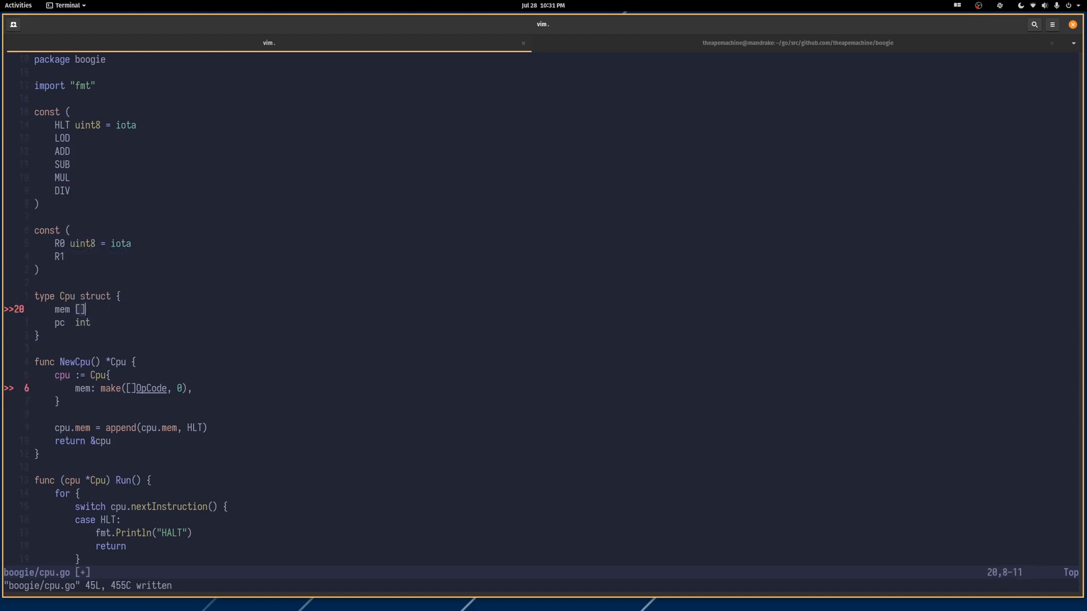
{"action": "type", "text": "uint8"}
{"action": "type", "text": "regs"}
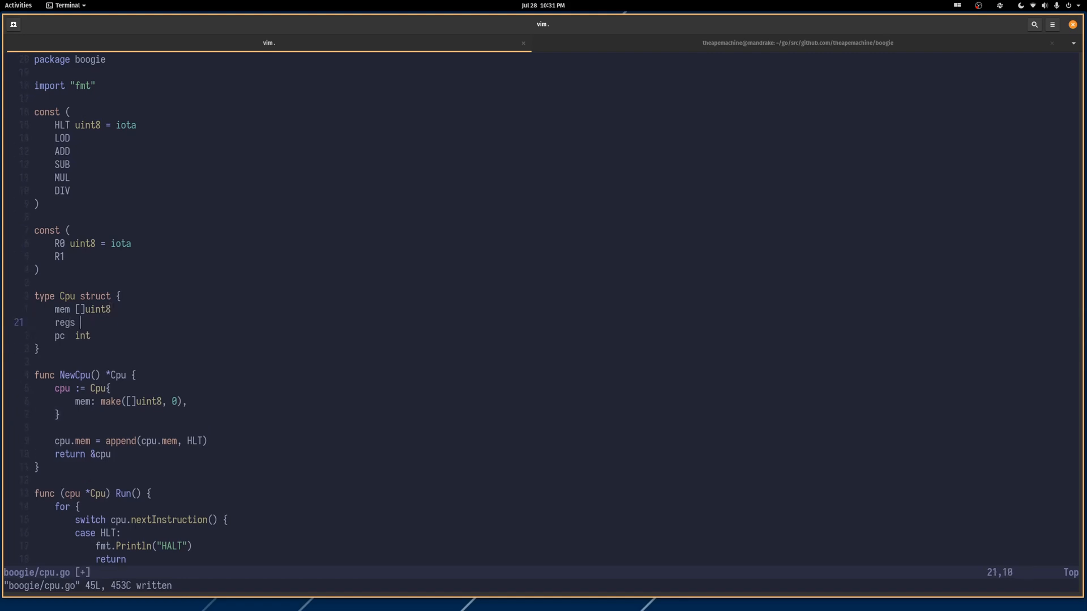
Step: Add regs []uint8 to Cpu and initialise it in NewCpu as make([]uint8, 2)
{"action": "type", "text": "[]"}
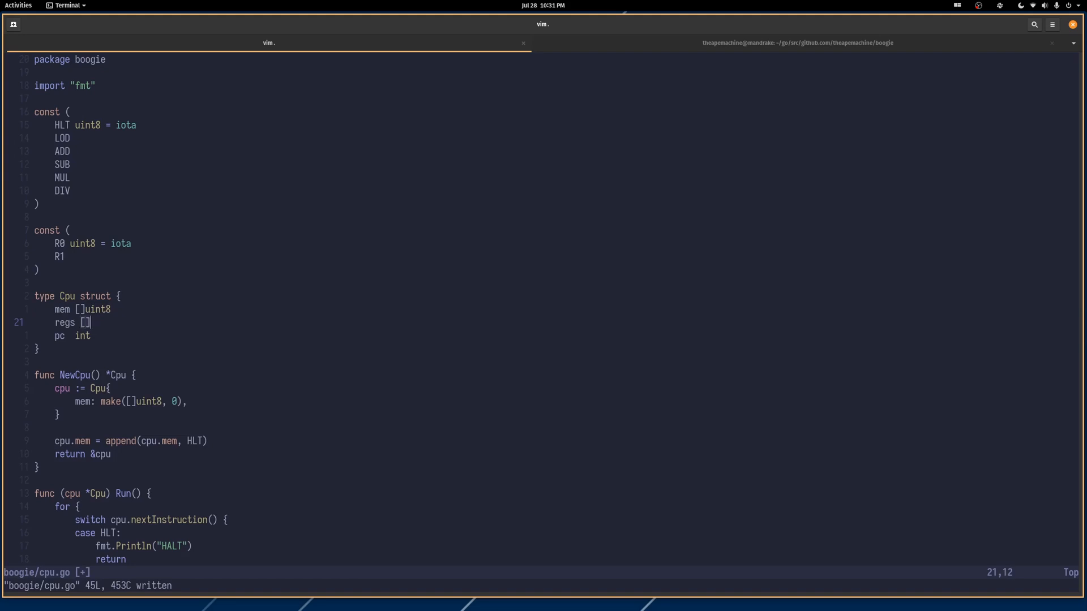
{"action": "type", "text": "uint8"}
{"action": "left_click", "coordinate": [132, 401]}
{"action": "type", "text": ","}
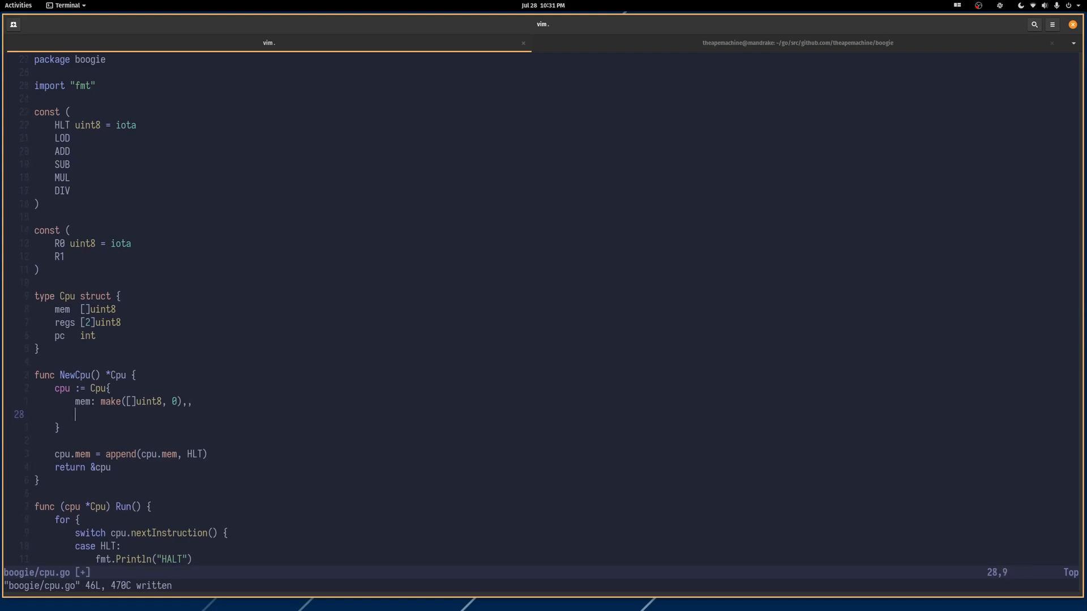
{"action": "type", "text": "regs"}
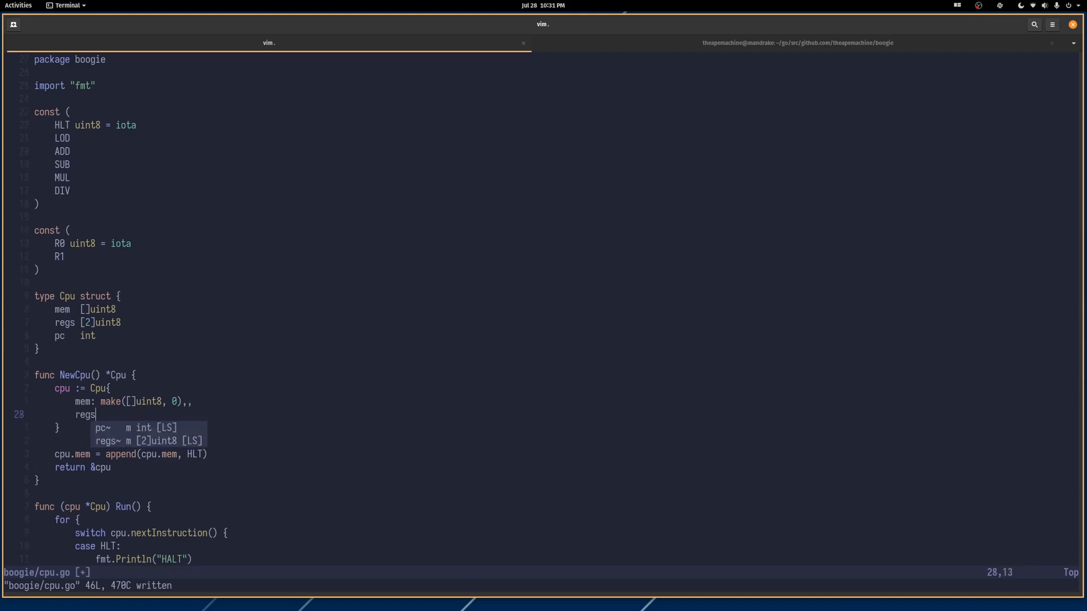
{"action": "type", "text": ": make()"}
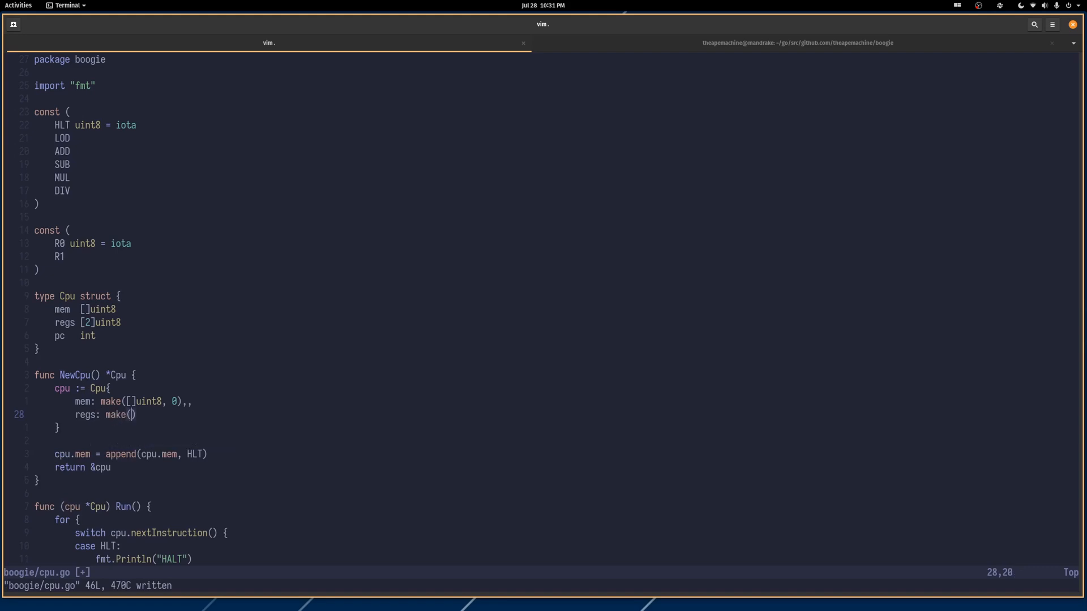
{"action": "type", "text": "[]uint8, 2"}
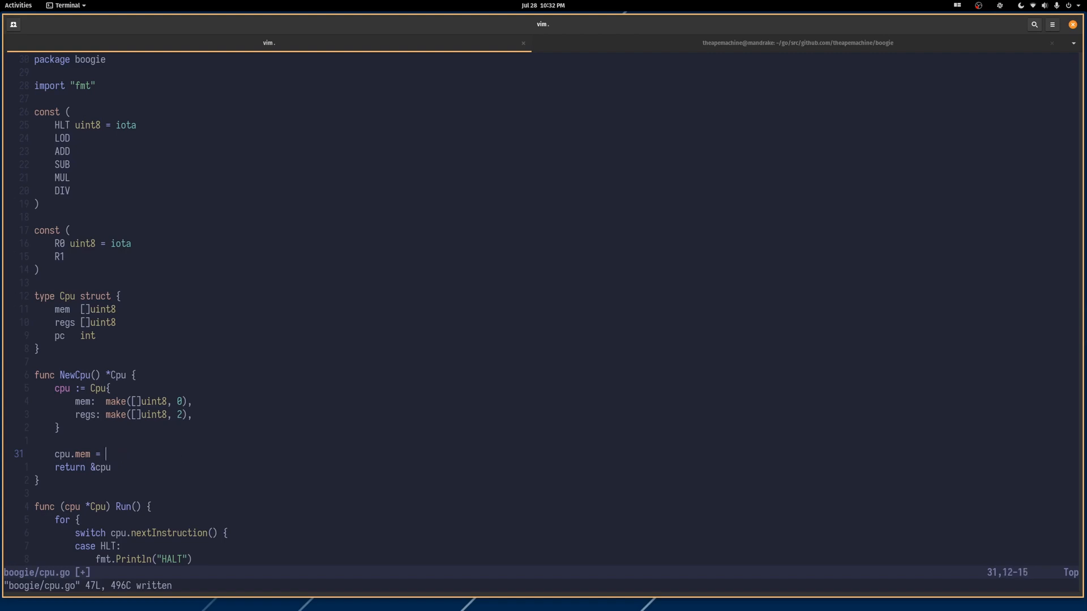
Step: Start cpu.mem as a []uint8 literal holding LOD R0 1, LOD R1 1
{"action": "type", "text": "[]uint8{"}
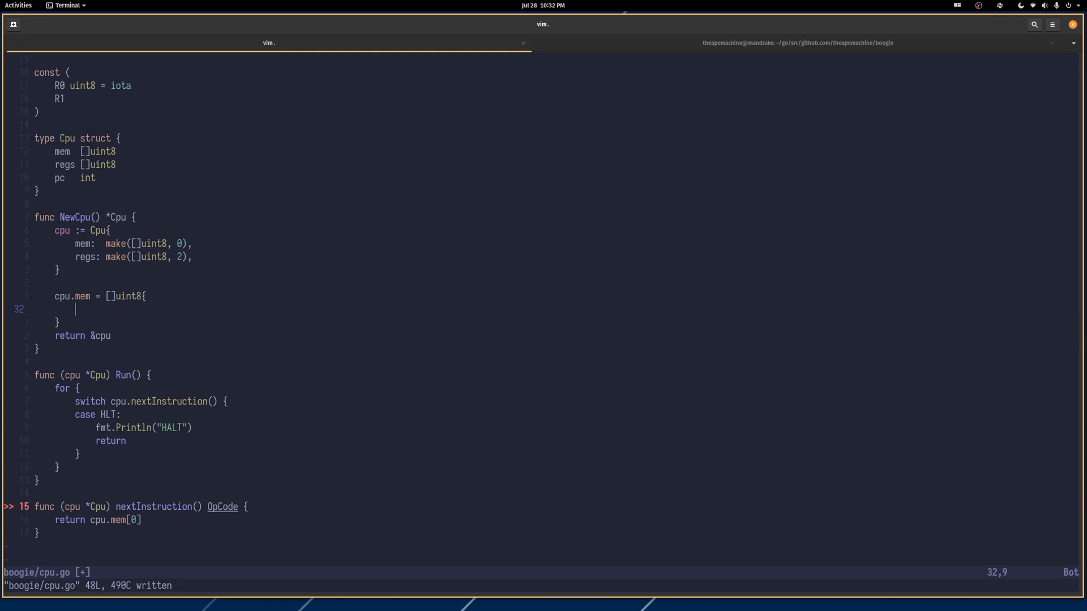
{"action": "type", "text": "LOD"}
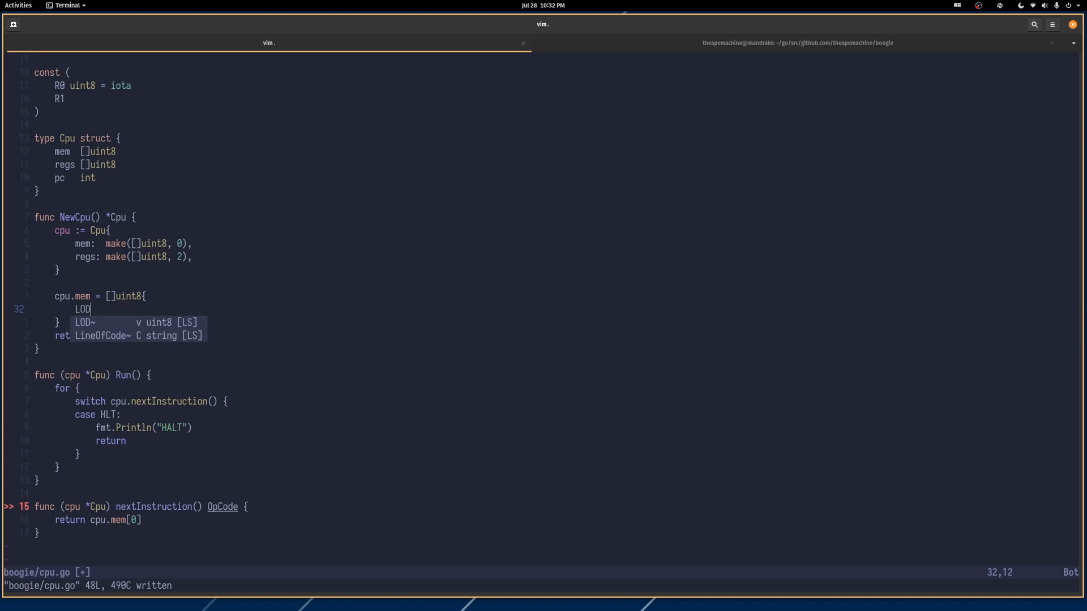
{"action": "type", "text": ", R0, 1,"}
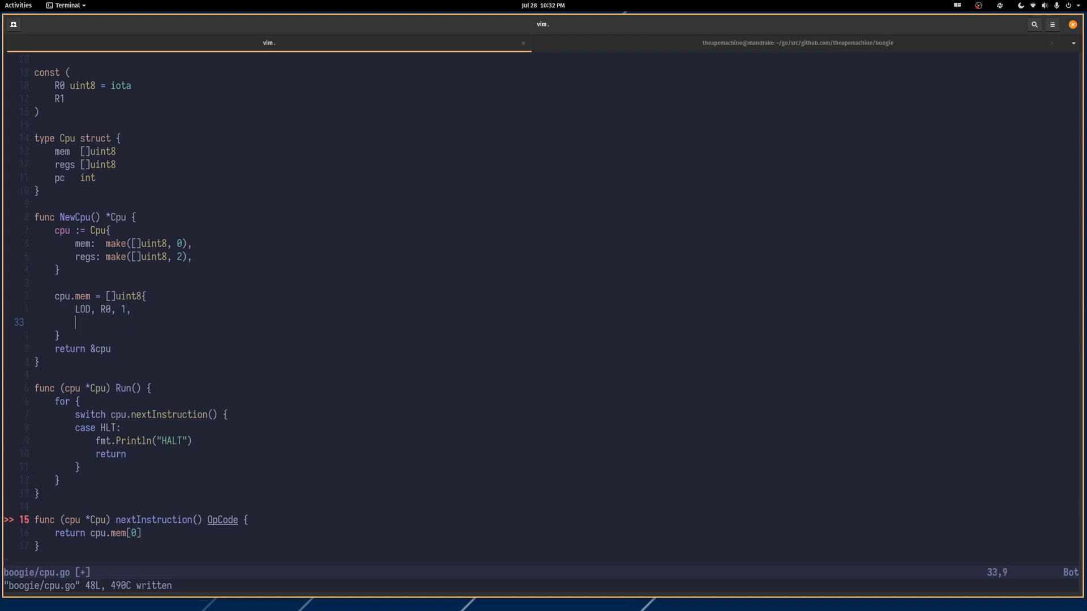
{"action": "type", "text": "LOAD,"}
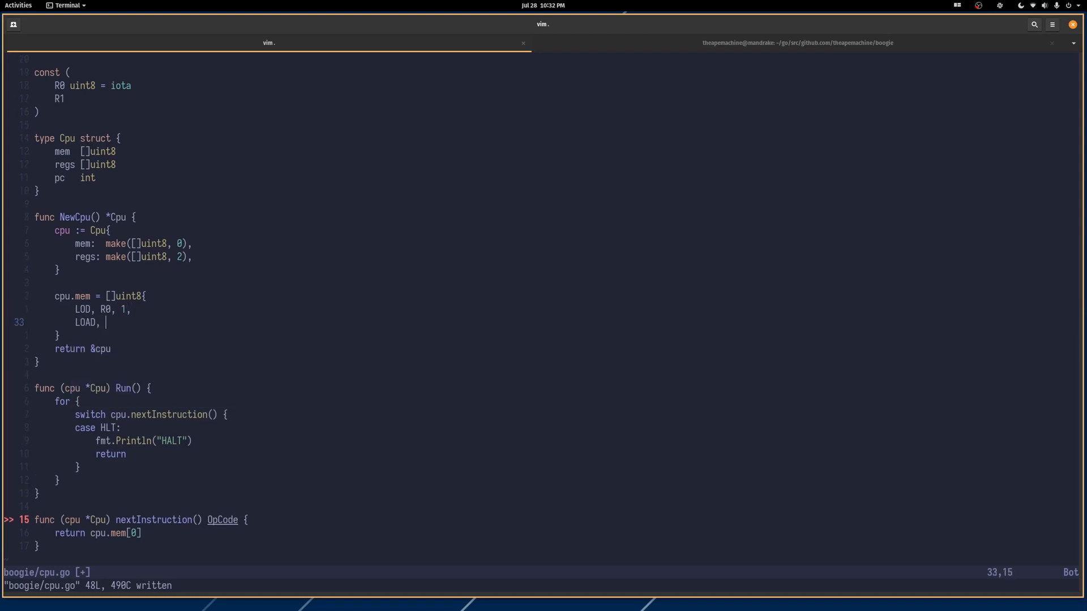
{"action": "type", "text": "R1,"}
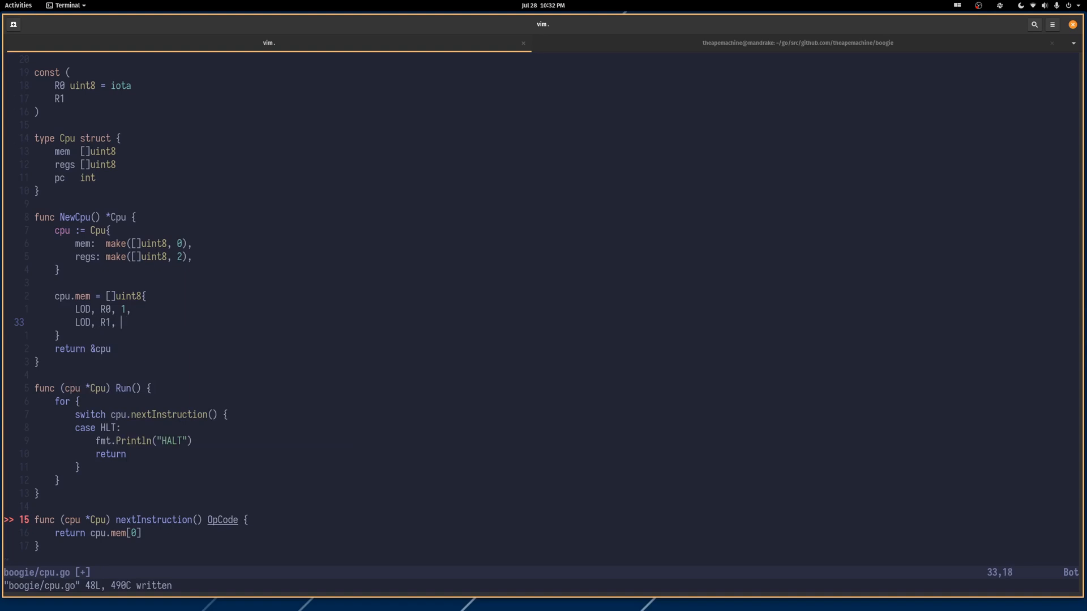
{"action": "type", "text": "1,"}
{"action": "type", "text": "ADD,"}
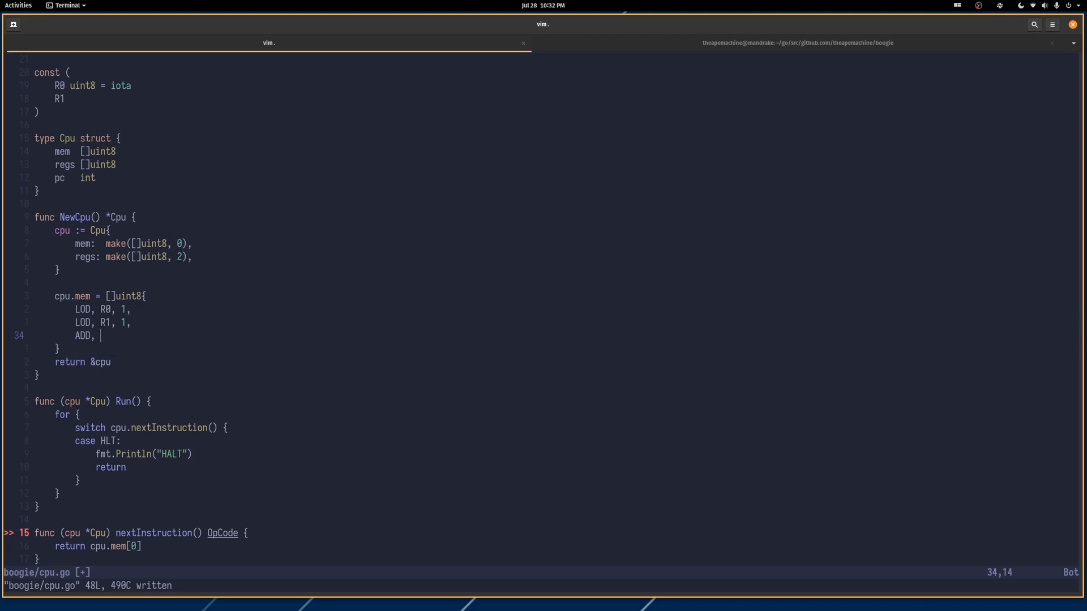
Step: Finish the program with ADD R0, R1 and a closing HLT
{"action": "type", "text": "R0,"}
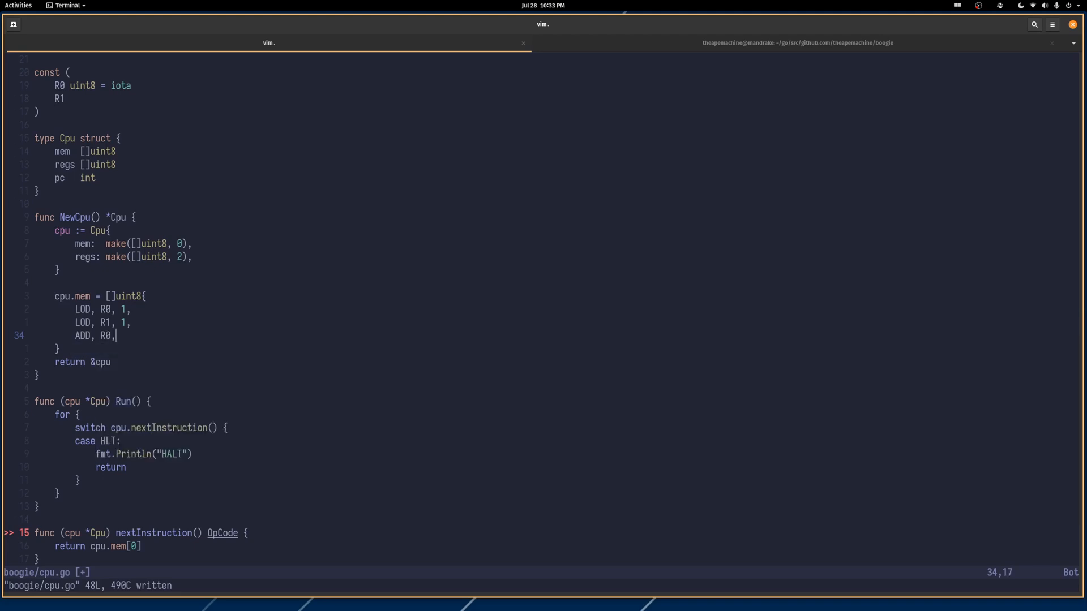
{"action": "type", "text": "\" \""}
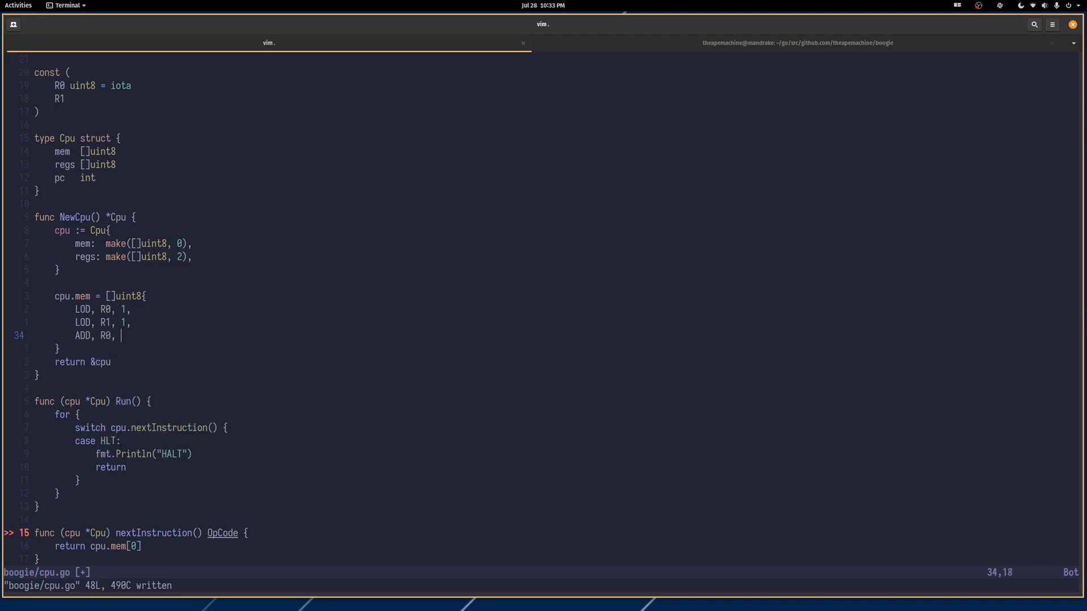
{"action": "type", "text": "R1,"}
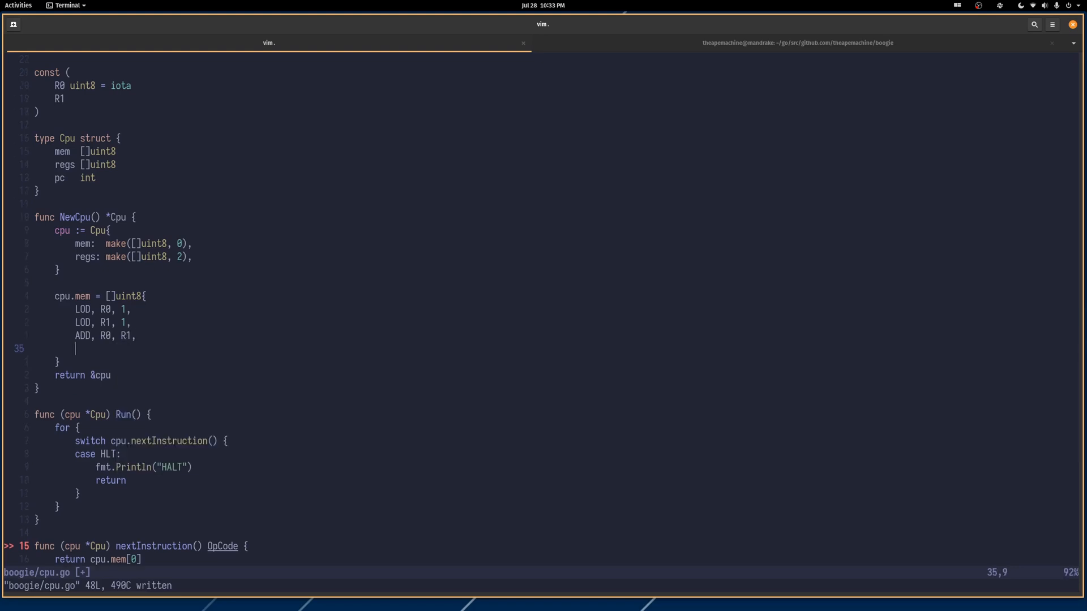
{"action": "type", "text": "HLT,"}
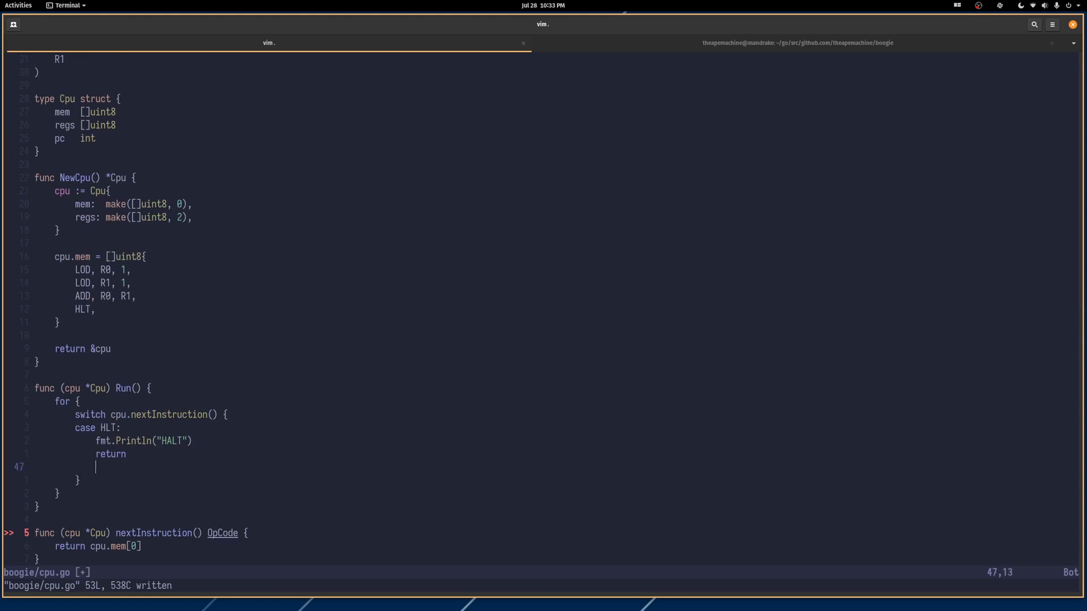
Step: Add case LOD calling cpu.load() and stub func (cpu *Cpu) load() below Run
{"action": "type", "text": "case LOD:"}
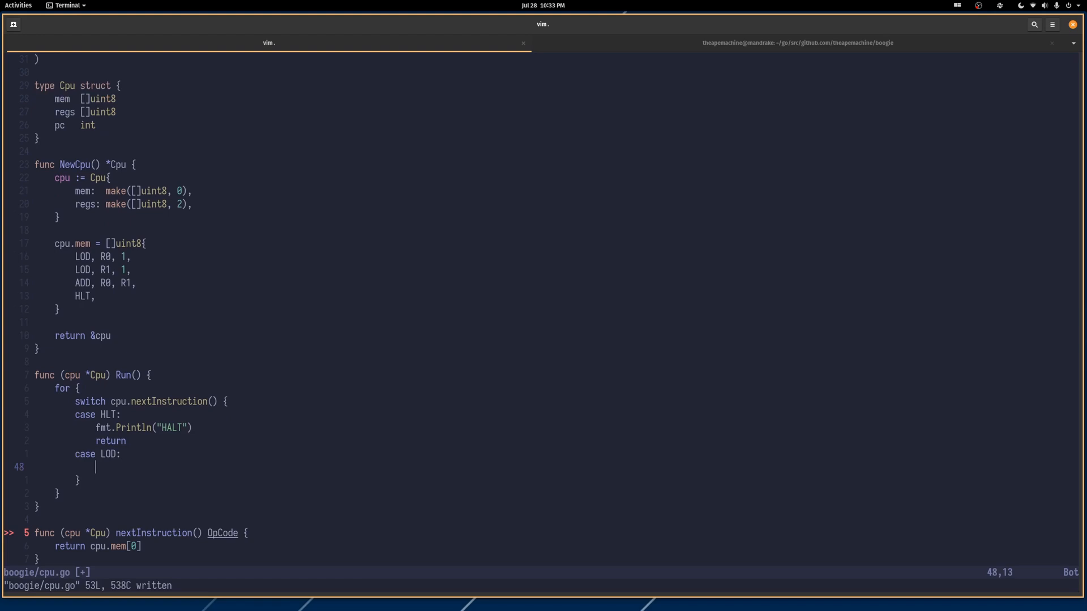
{"action": "type", "text": "cpu.load()"}
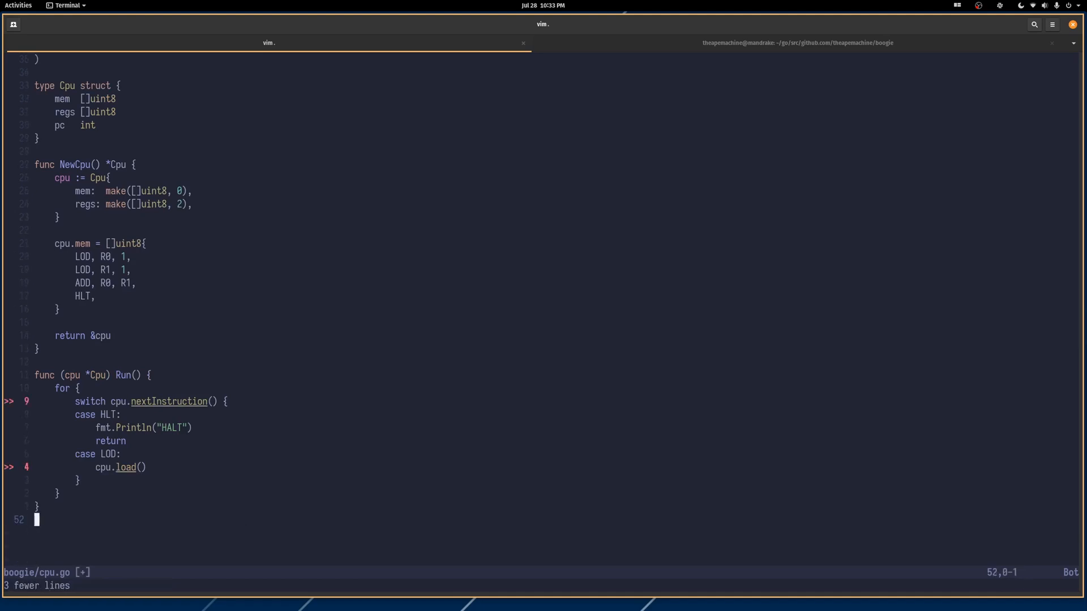
{"action": "type", "text": "f"}
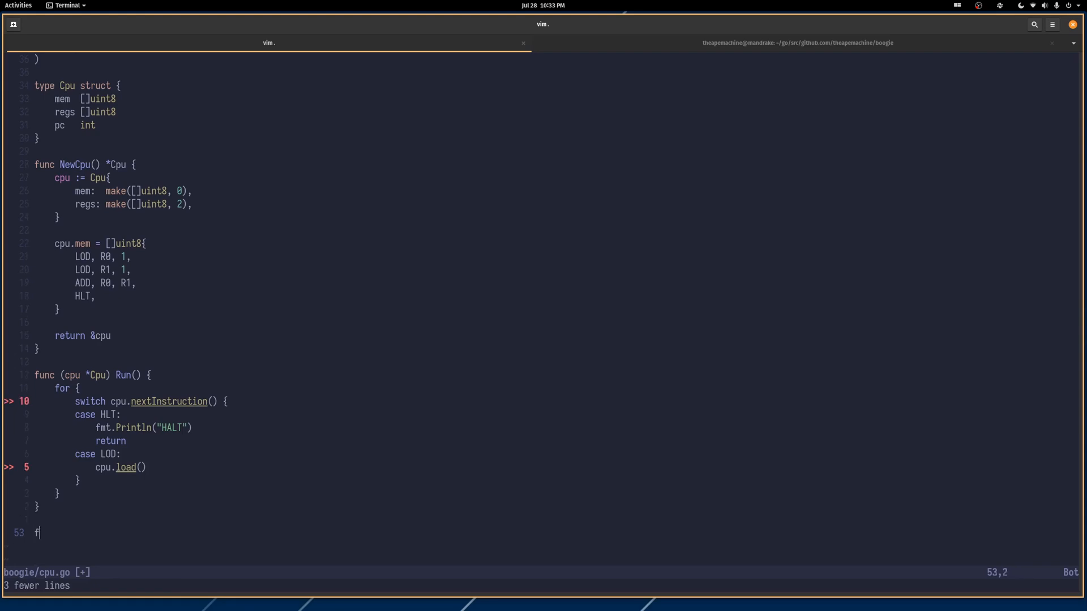
{"action": "type", "text": "unc()"}
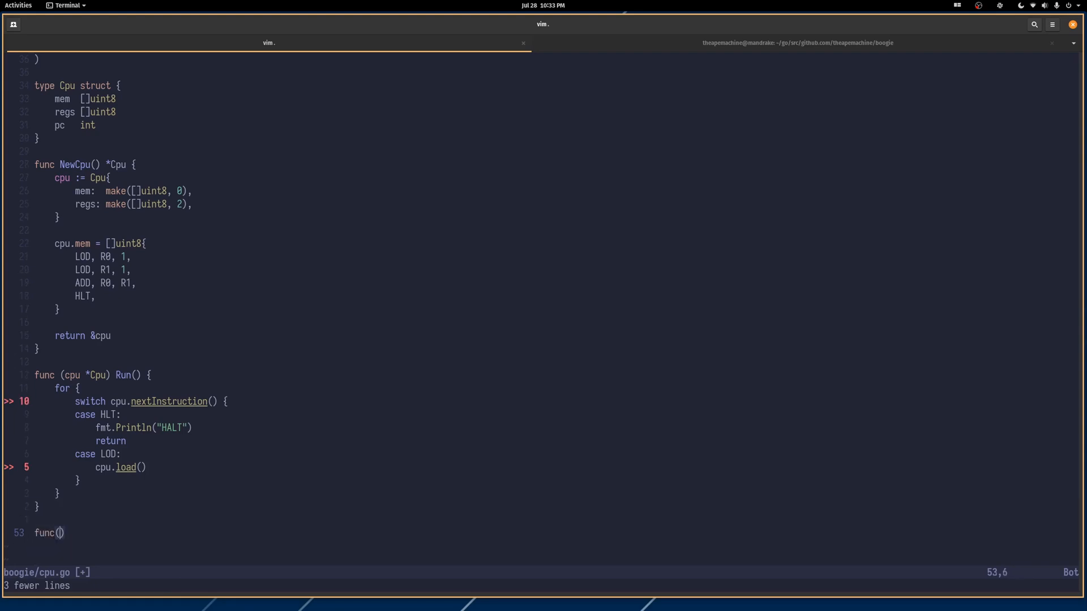
{"action": "type", "text": "cpu *"}
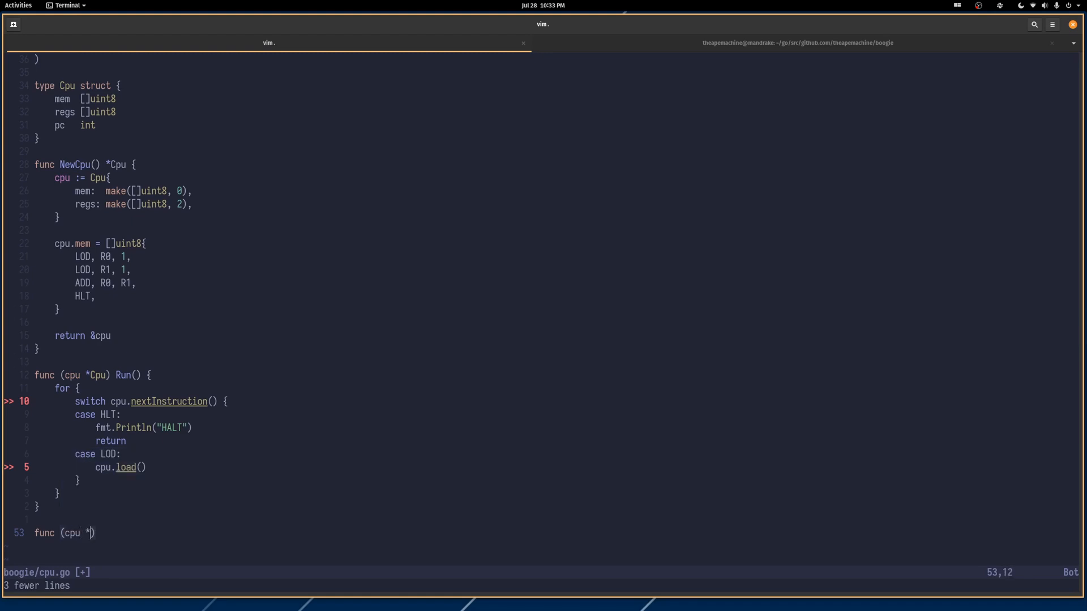
{"action": "type", "text": "Cpu"}
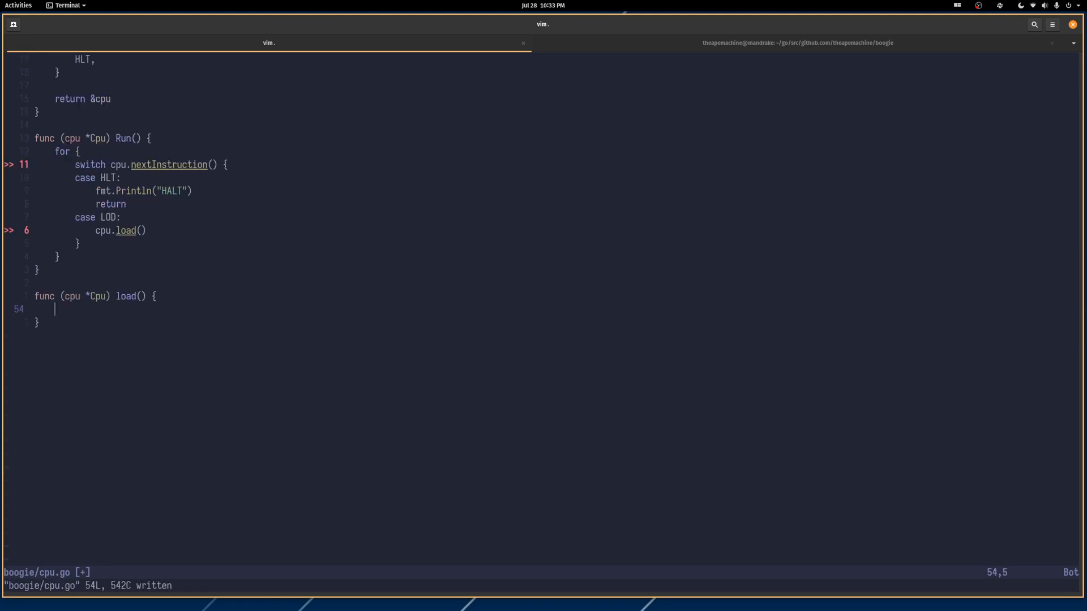
Step: Write cpu.pc++ in load and begin the cpu.regs[cpu.mem[cpu. indexing line
{"action": "type", "text": "cpu."}
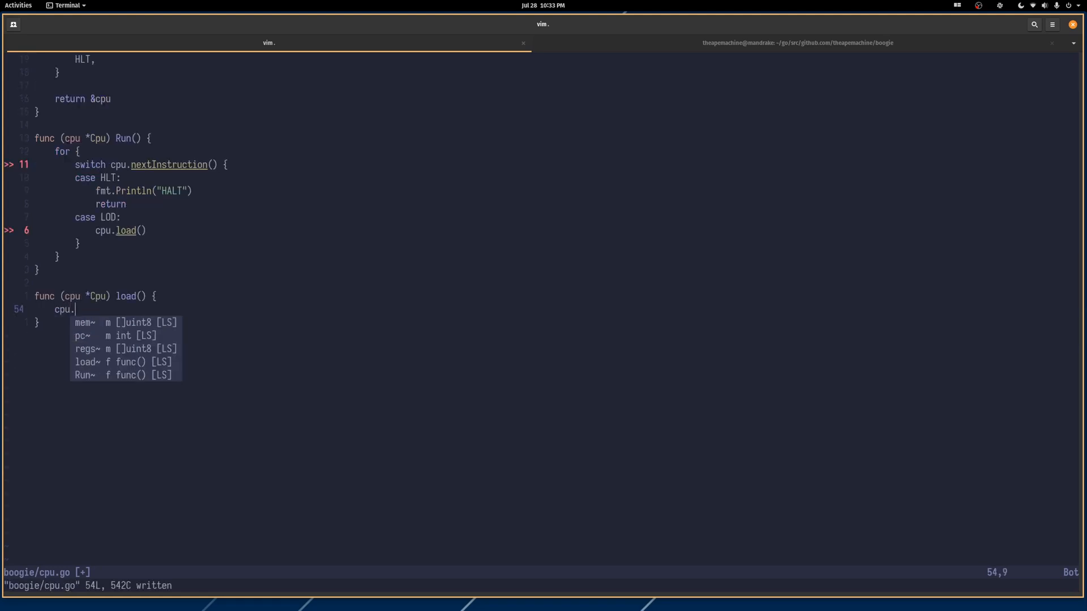
{"action": "type", "text": "pc++"}
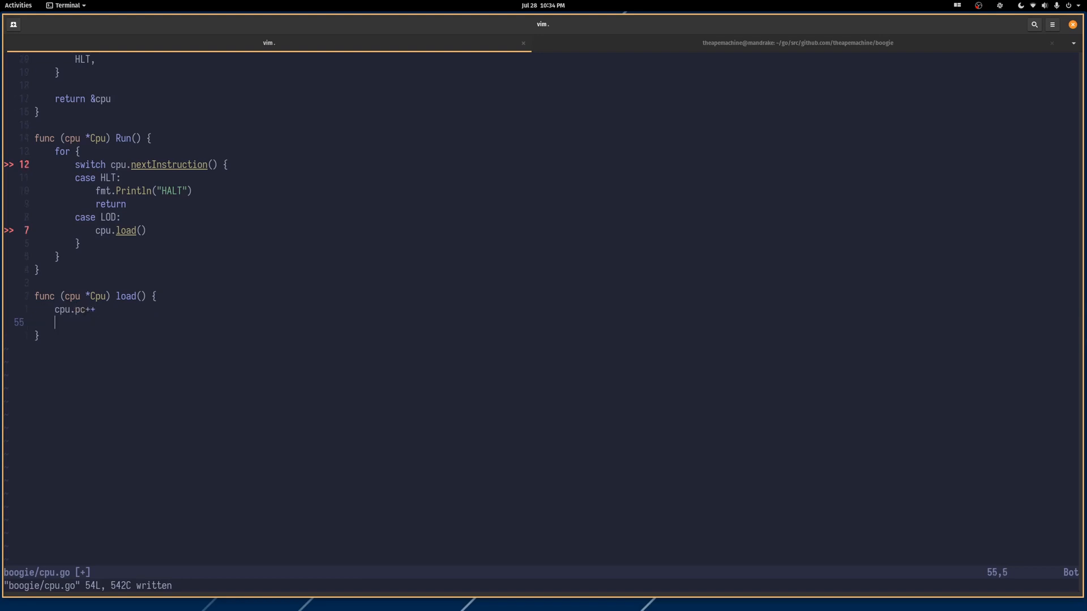
{"action": "type", "text": "cpu.regs["}
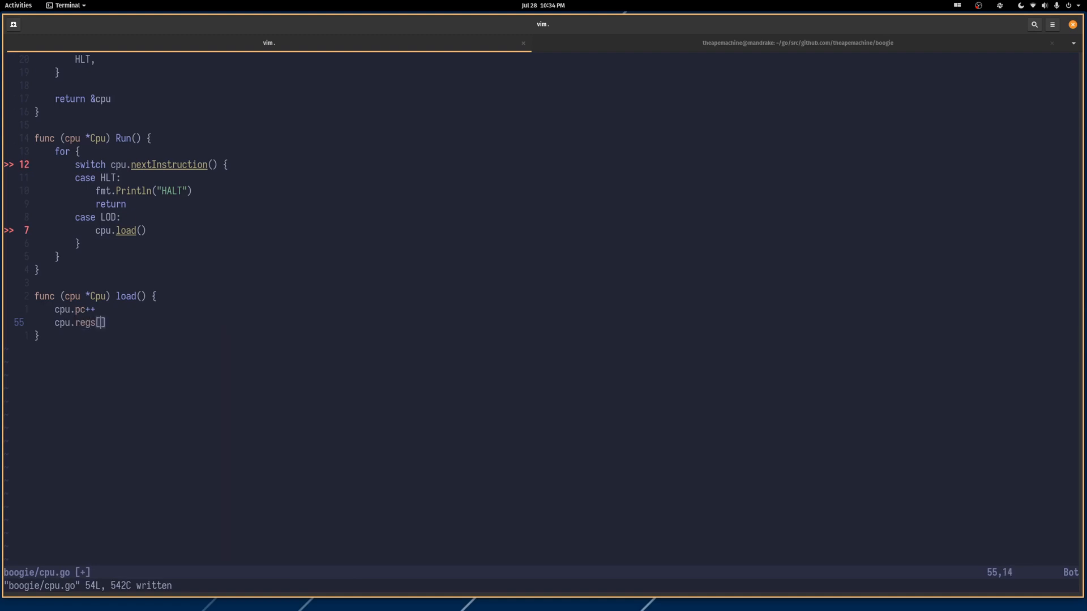
{"action": "type", "text": "c"}
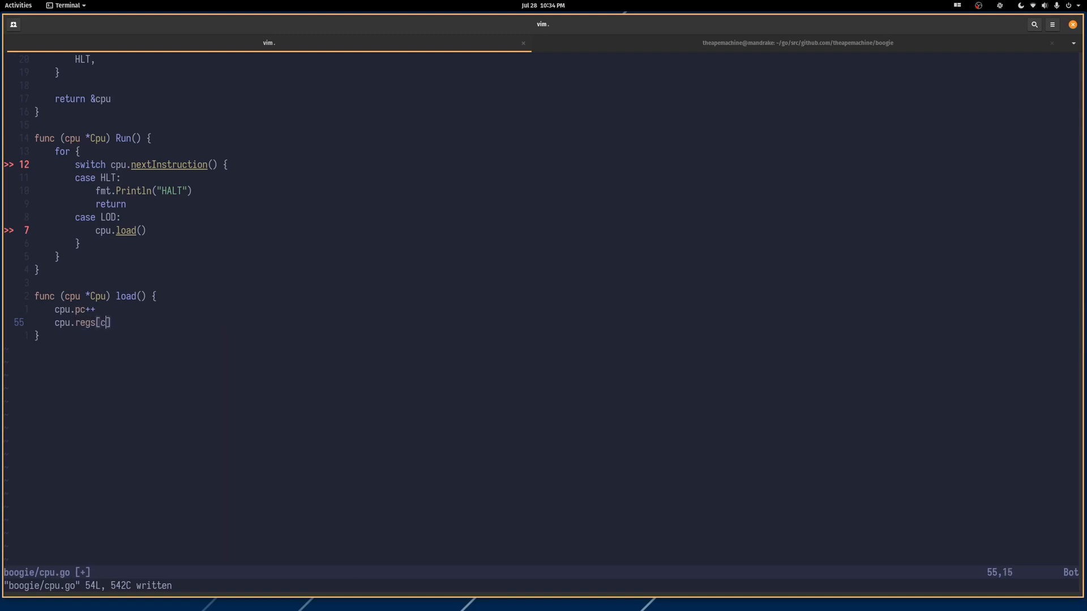
{"action": "type", "text": "pu.mem"}
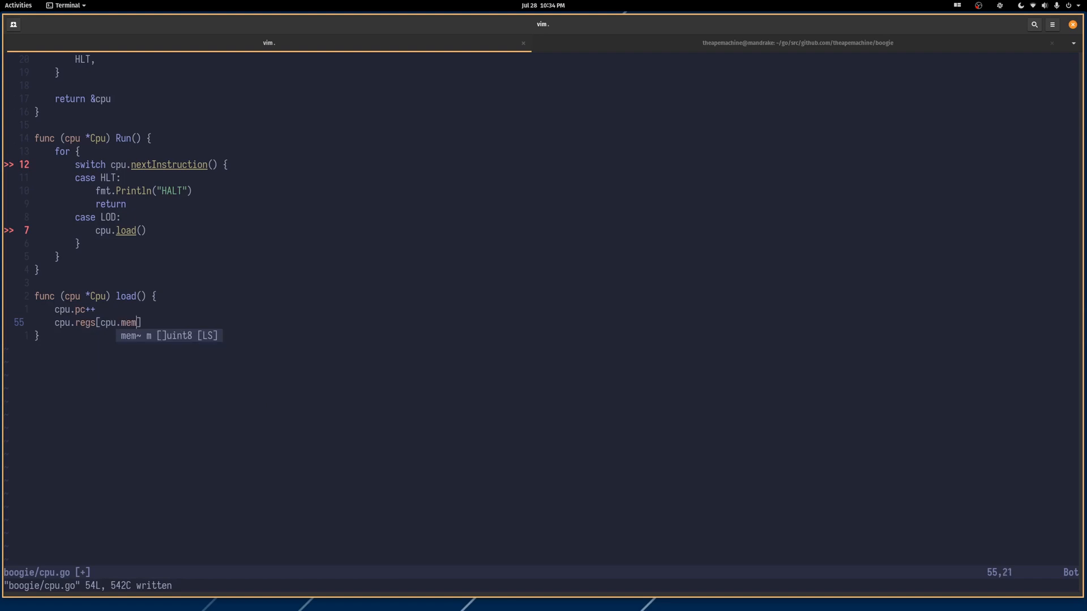
{"action": "type", "text": "["}
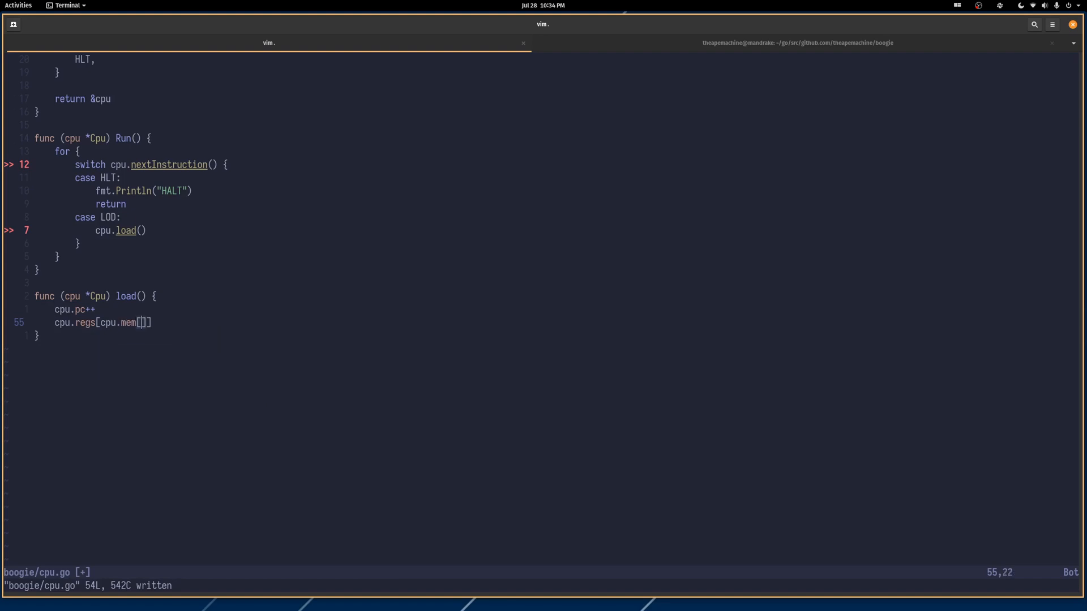
{"action": "type", "text": "cpu.pc"}
{"action": "type", "text": "pc:"}
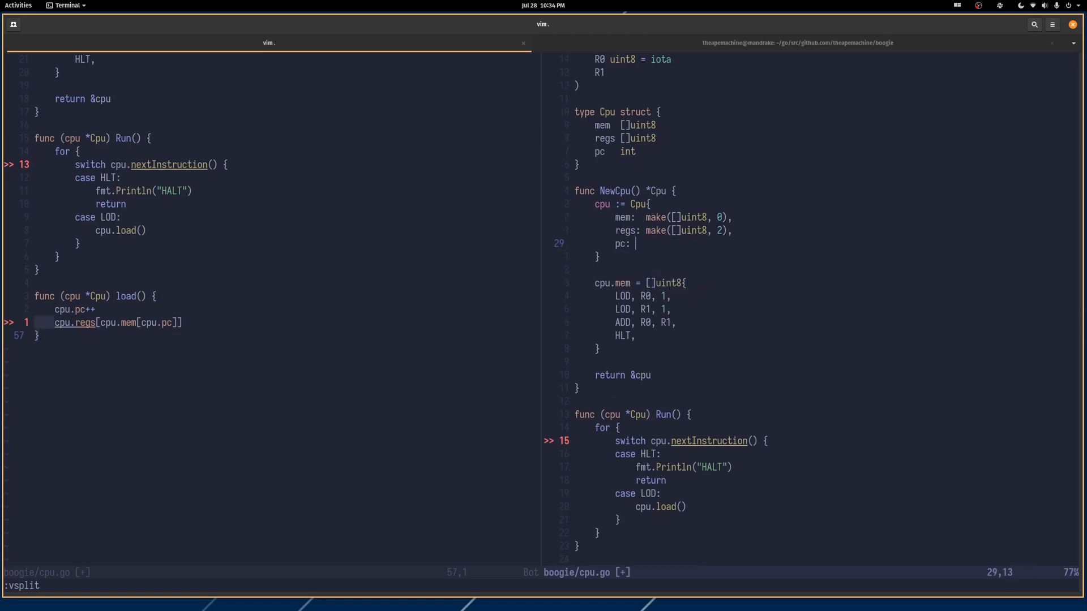
Step: Initialise pc: 0 in NewCpu and switch on cpu.mem[cpu.pc] in Run
{"action": "type", "text": "0,"}
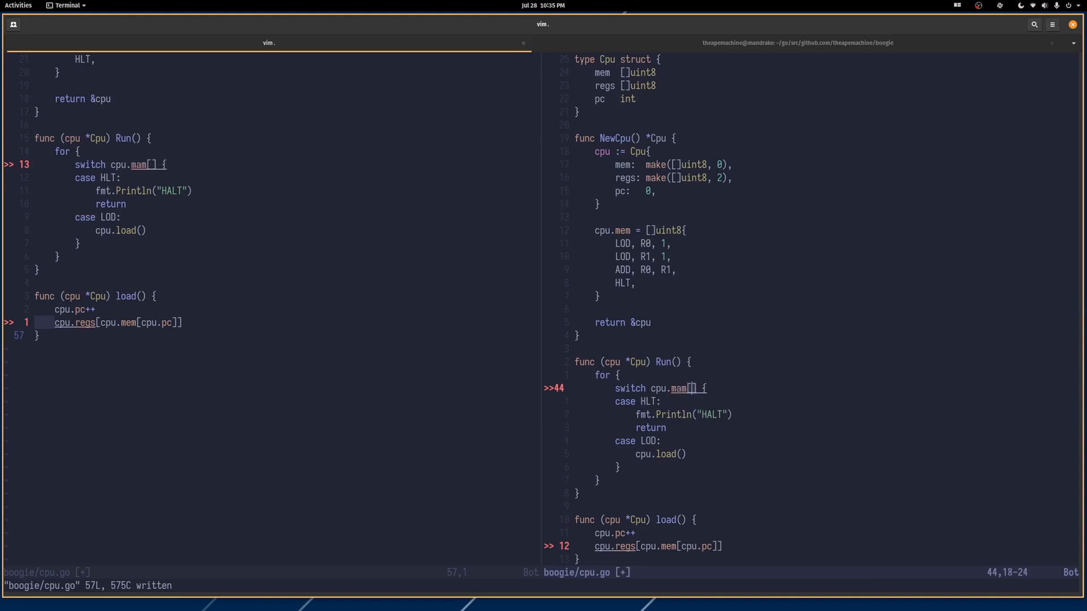
{"action": "type", "text": "cpu.pc"}
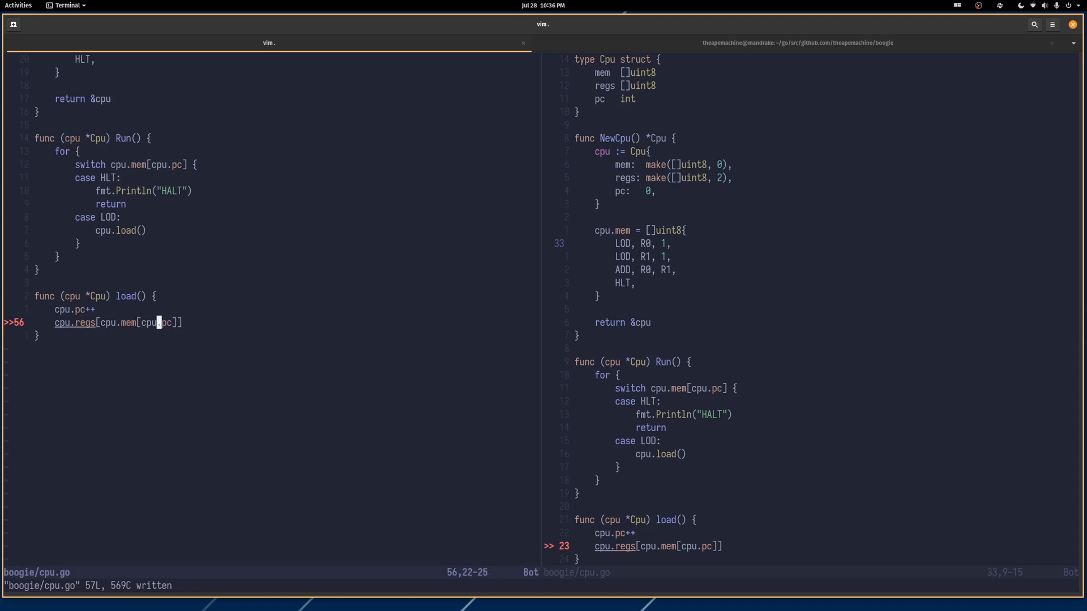
Step: Complete cpu.regs[cpu.mem[cpu.pc]] = cpu.mem[cpu.pc+1] and save cpu.go
{"action": "key", "text": "End"}
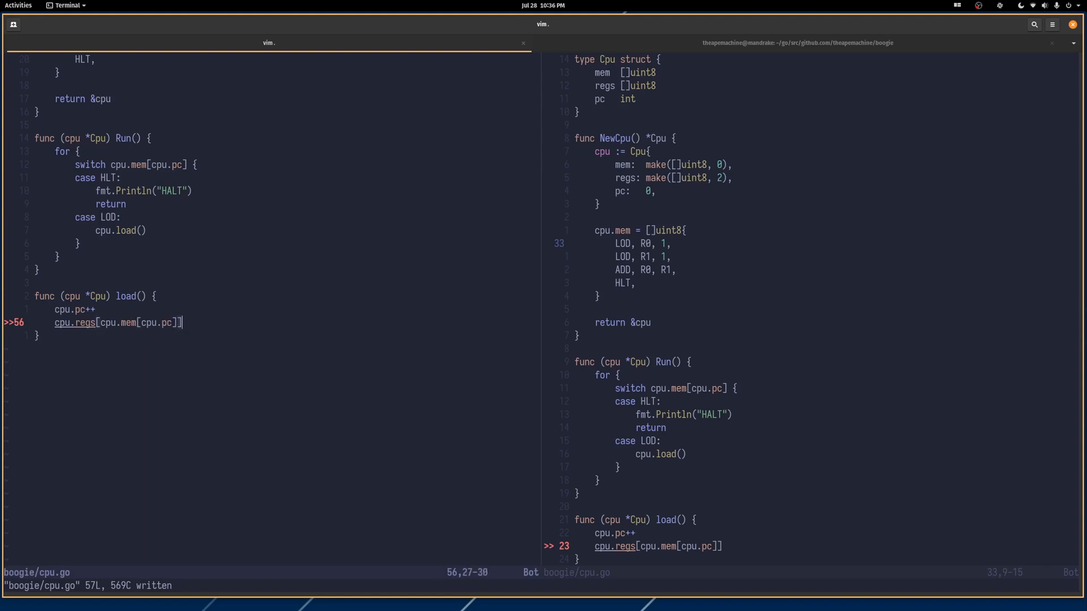
{"action": "type", "text": "="}
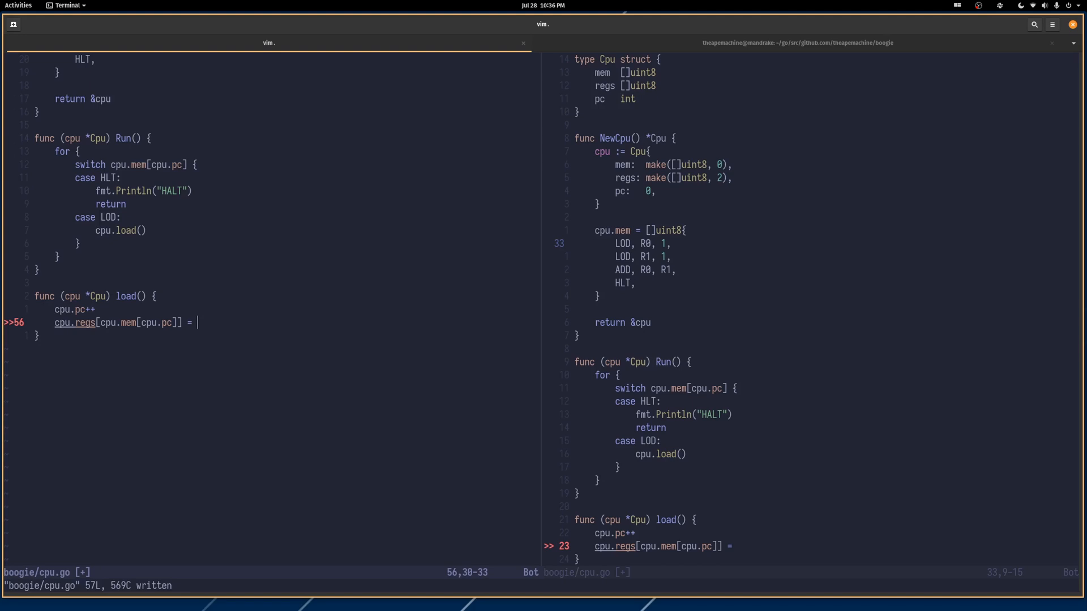
{"action": "type", "text": "cpu."}
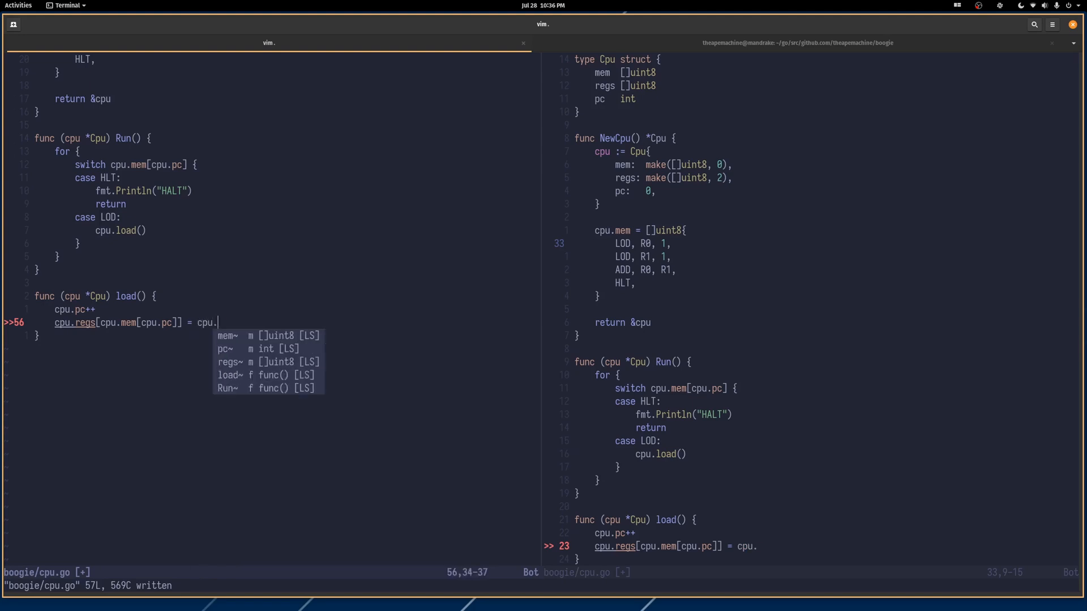
{"action": "type", "text": "mem[]"}
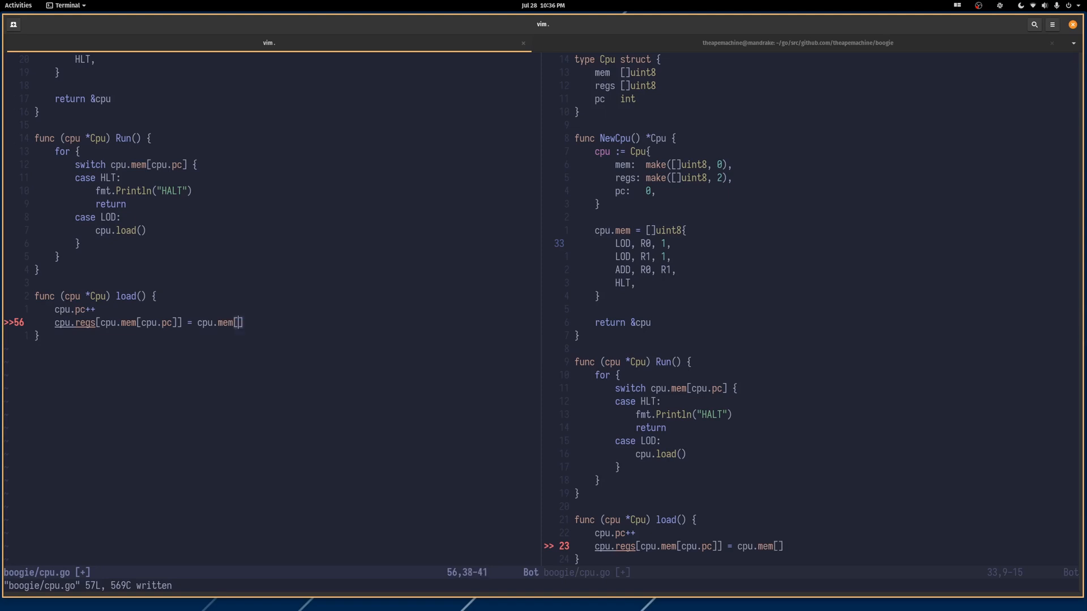
{"action": "type", "text": "cpu."}
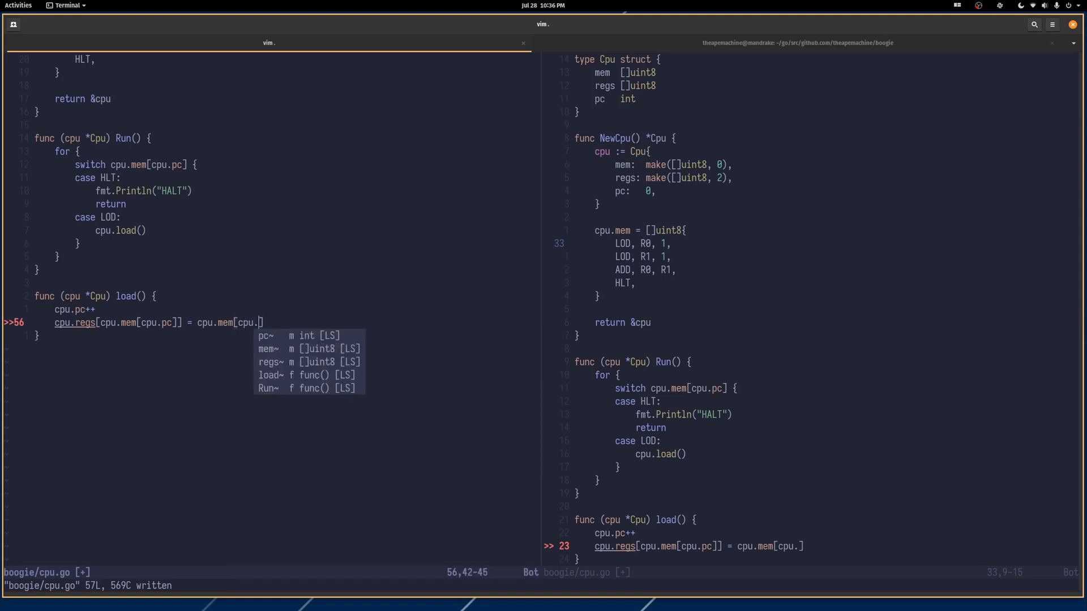
{"action": "type", "text": "pc+1"}
{"action": "left_click", "coordinate": [272, 586]}
{"action": "type", "text": ":w"}
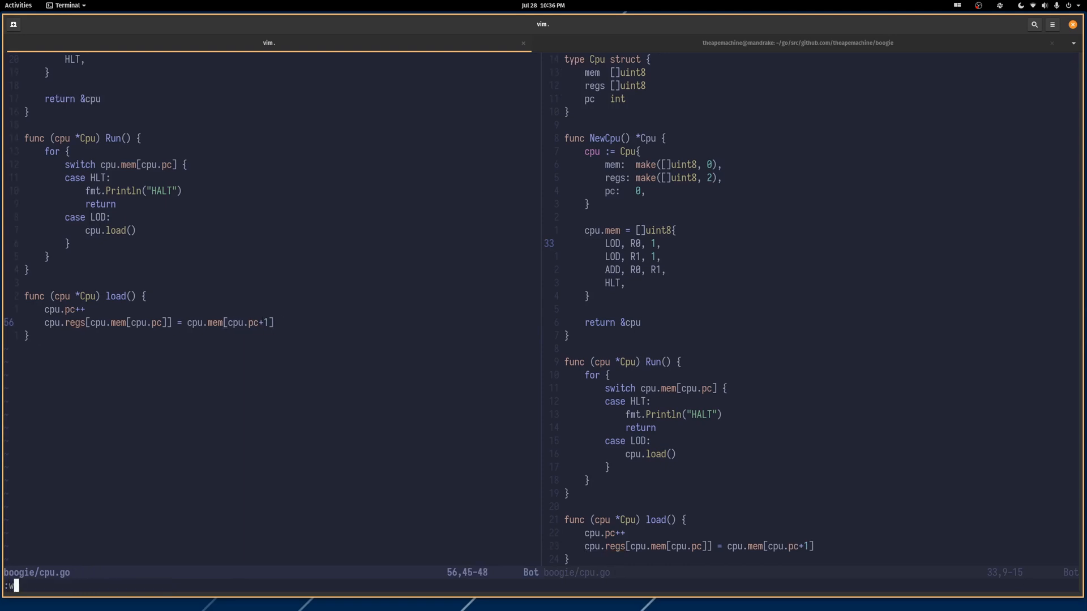
{"action": "key", "text": "Return"}
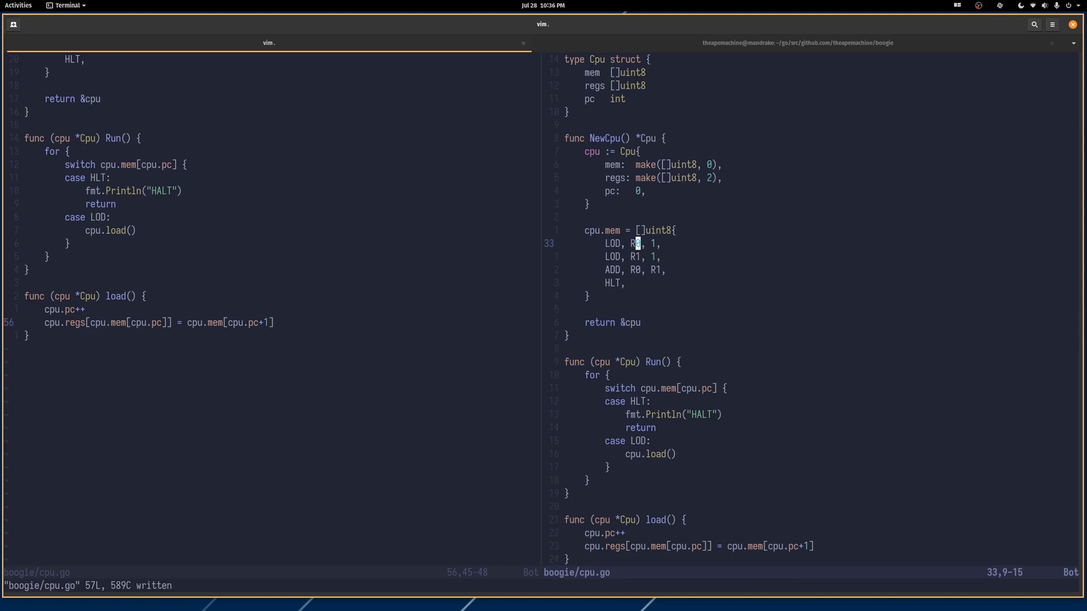
Step: Add cpu.pc += 2 at the end of load, save, and start a new line in Run's switch
{"action": "key", "text": "h"}
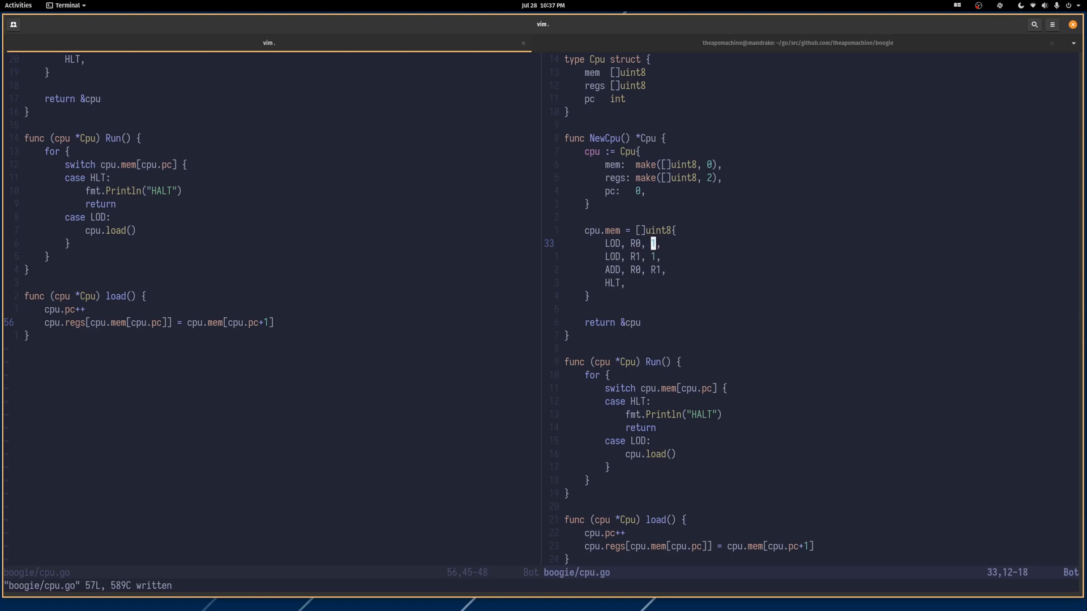
{"action": "type", "text": "1"}
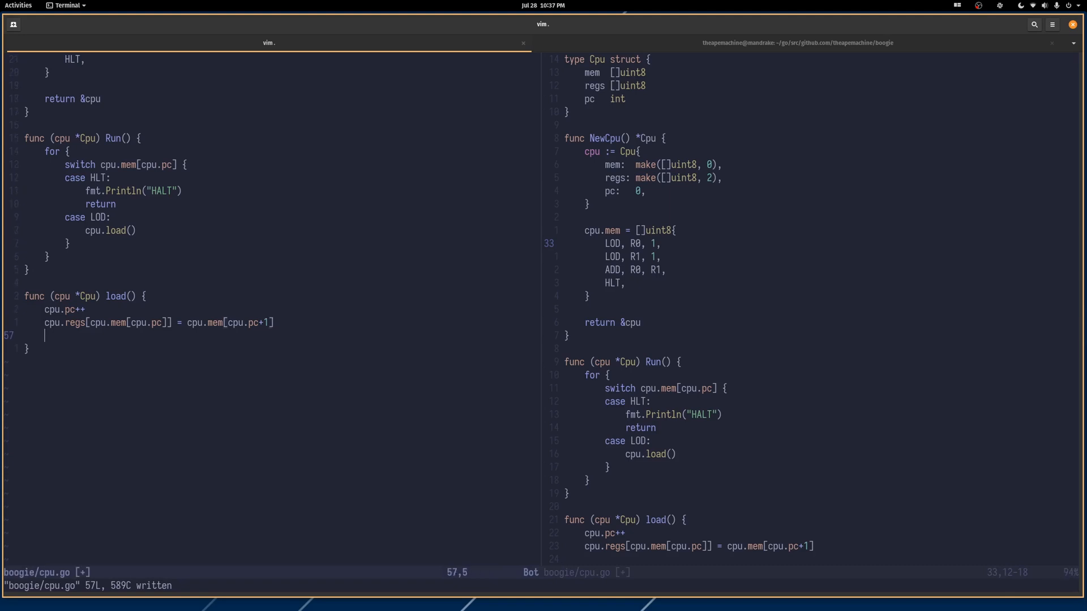
{"action": "type", "text": "cpu.pc +="}
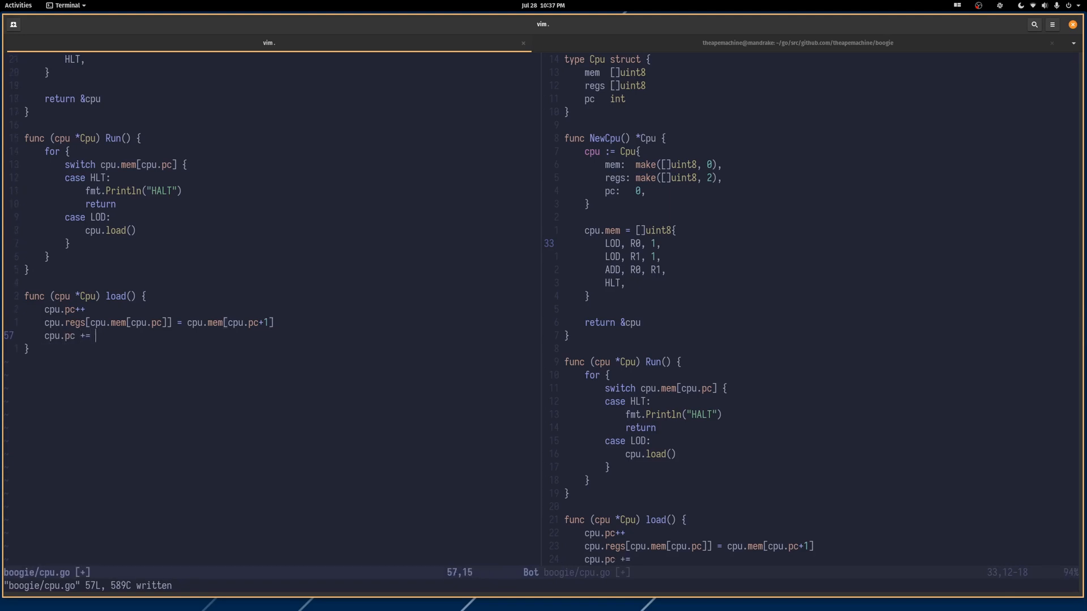
{"action": "type", "text": "2"}
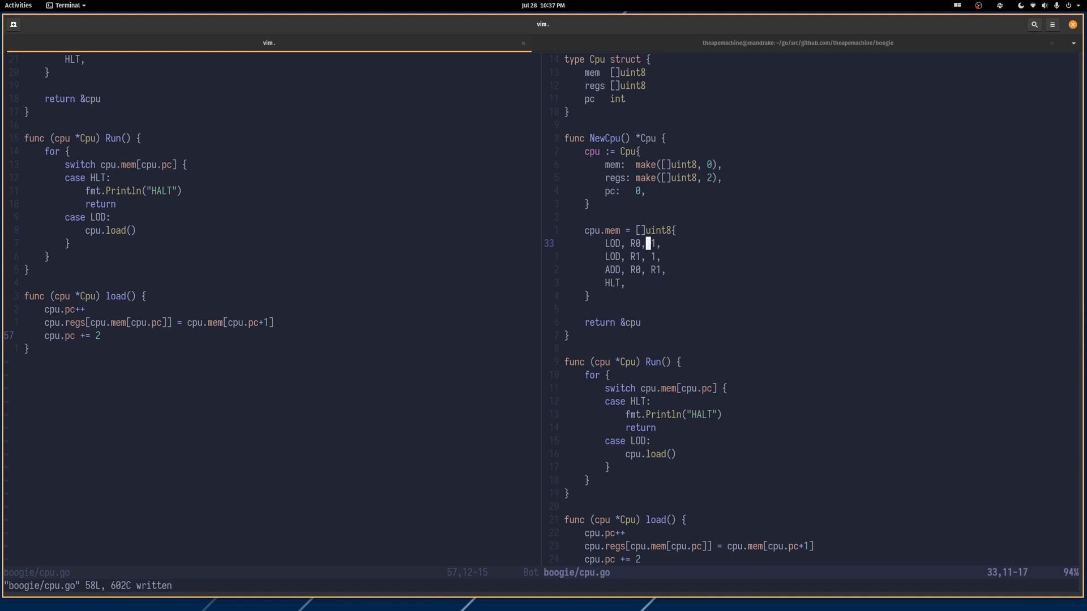
{"action": "key", "text": "l"}
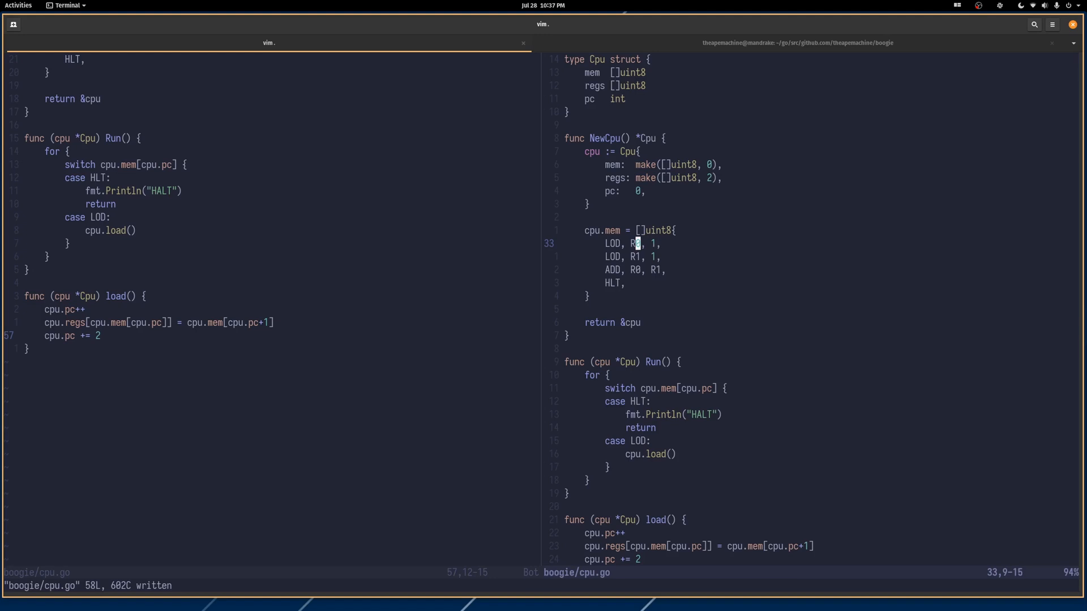
{"action": "key", "text": "j"}
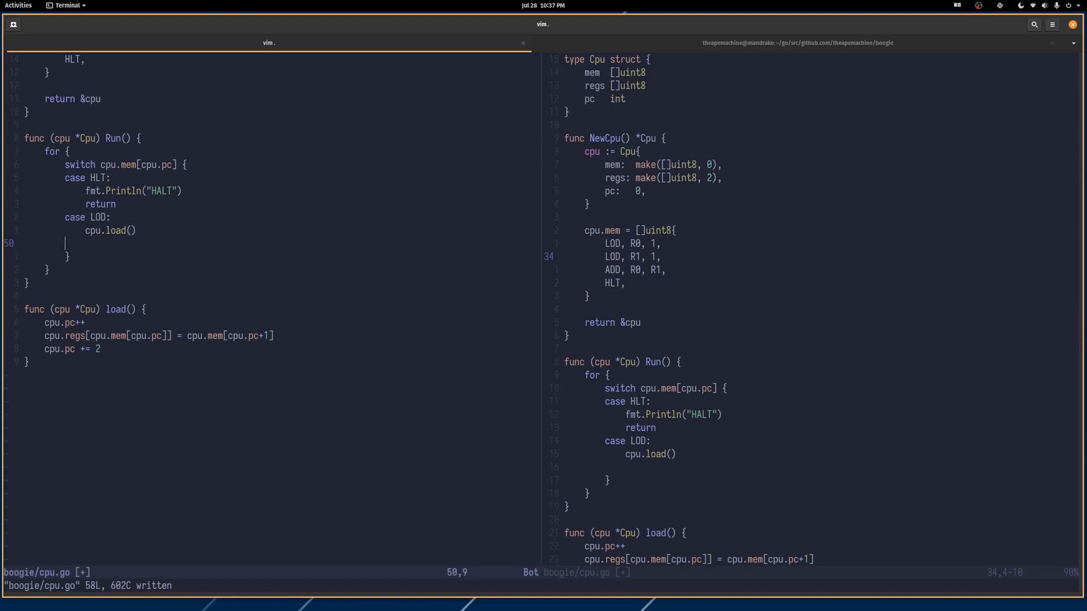
Step: Add case ADD calling cpu.add() and begin func (cpu *Cpu) ad below load
{"action": "type", "text": "case"}
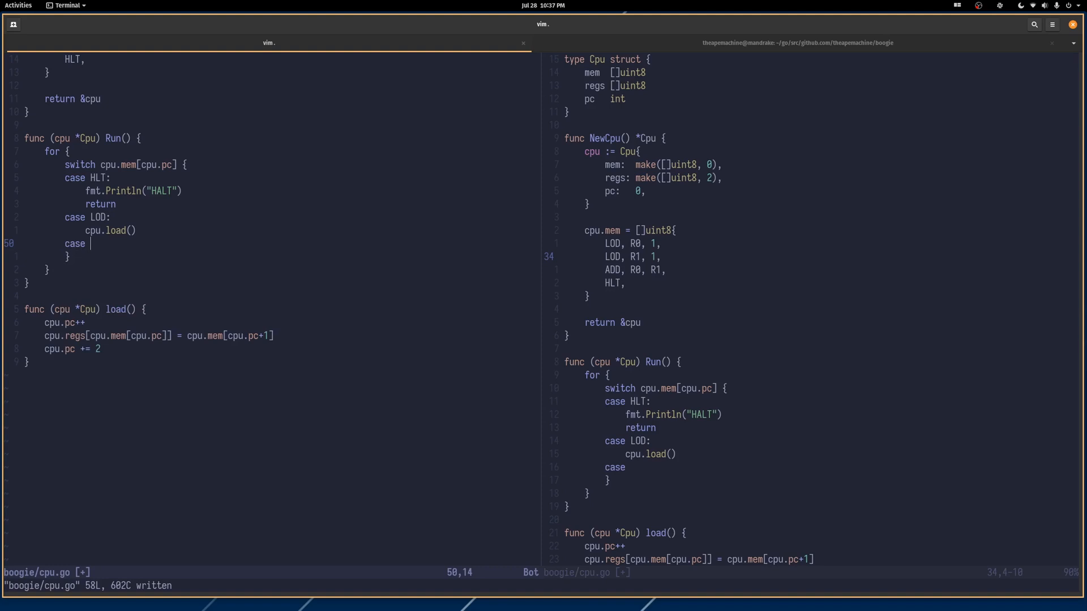
{"action": "type", "text": "ADD:"}
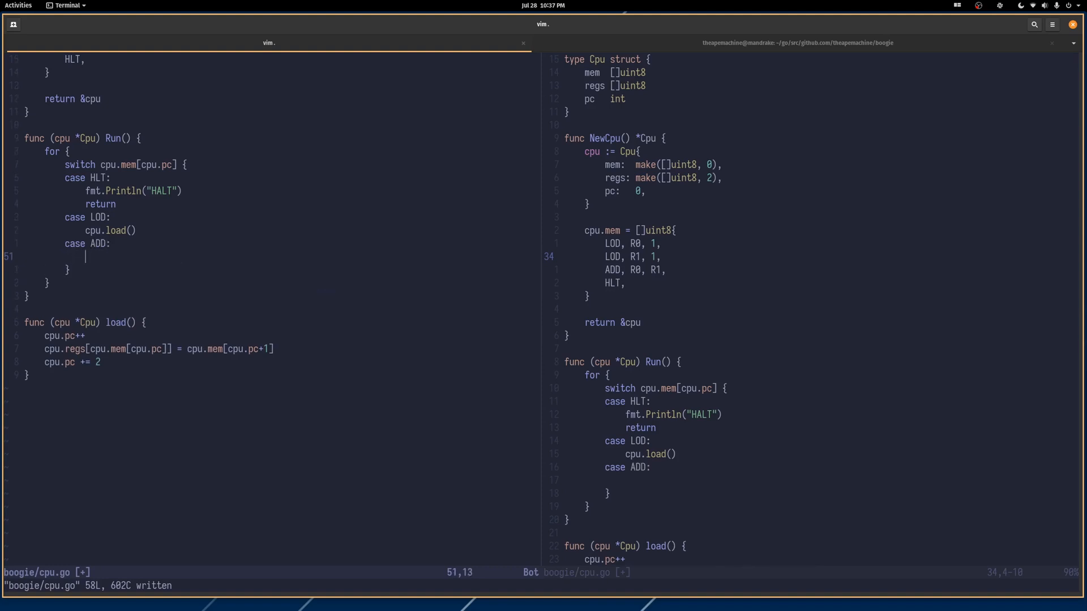
{"action": "type", "text": "cpu.add()"}
{"action": "type", "text": "func (cpu "}
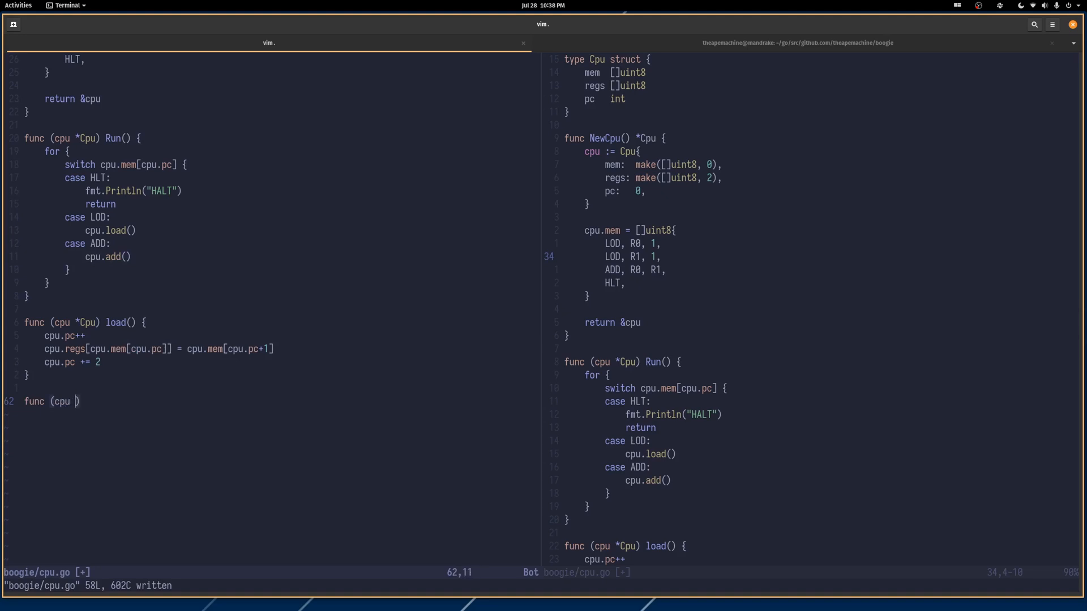
{"action": "type", "text": "*cp"}
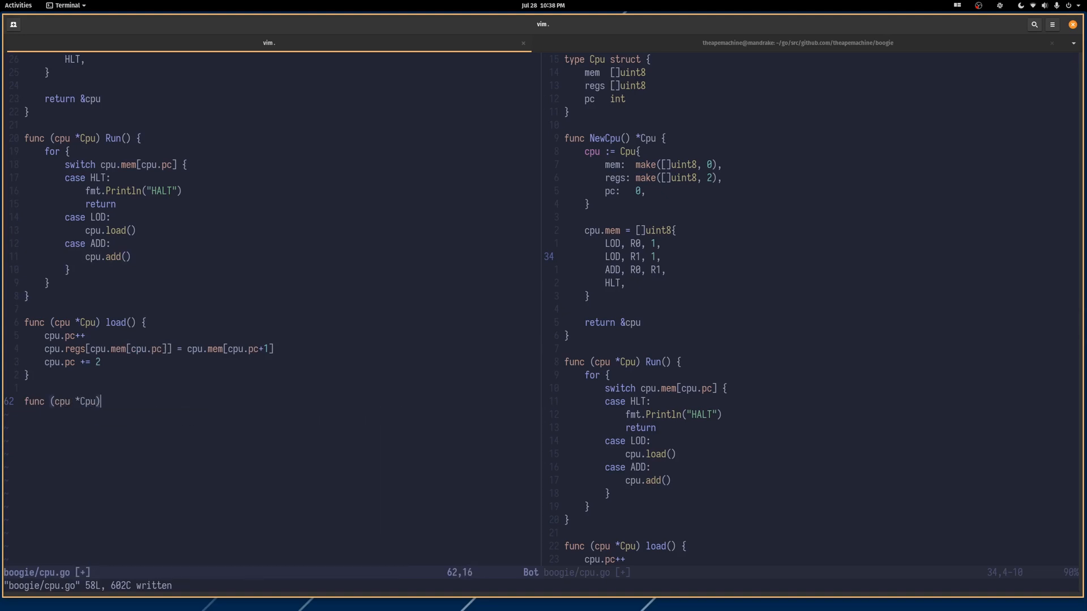
{"action": "type", "text": "ad"}
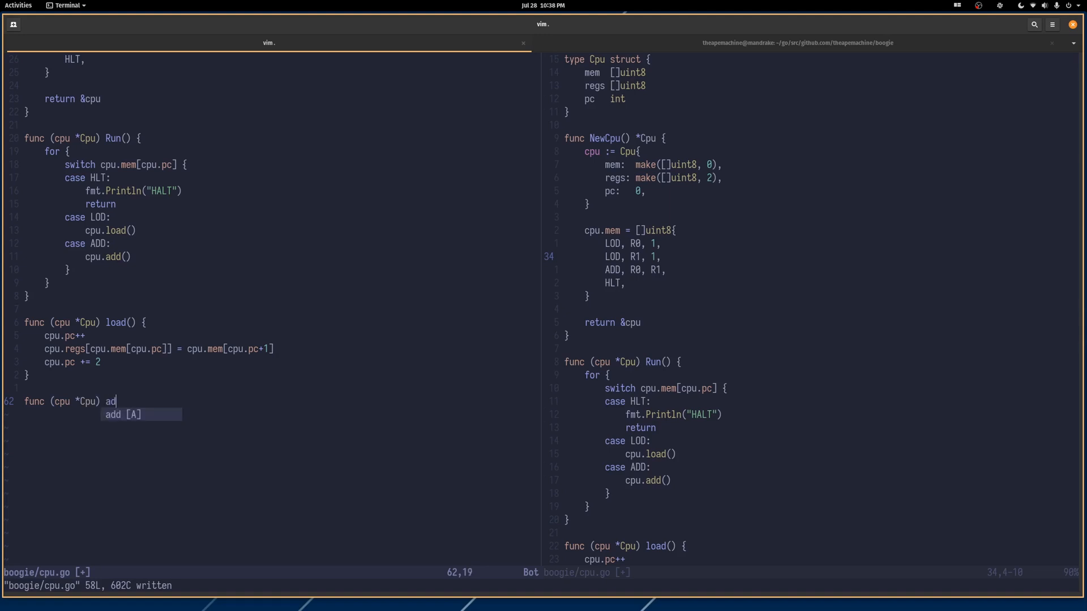
Step: Open add's body with cpu.pc++ and begin cpu.regs[cpu.mem[cpu.pc]] += cpu.regs[...]
{"action": "key", "text": "Return"}
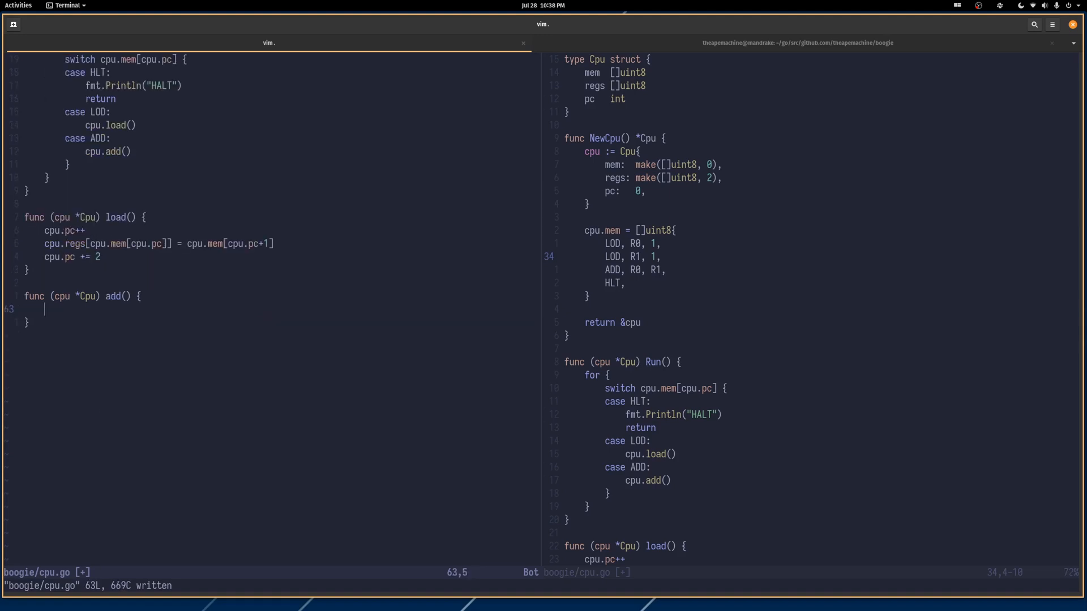
{"action": "type", "text": "cpu.pc++"}
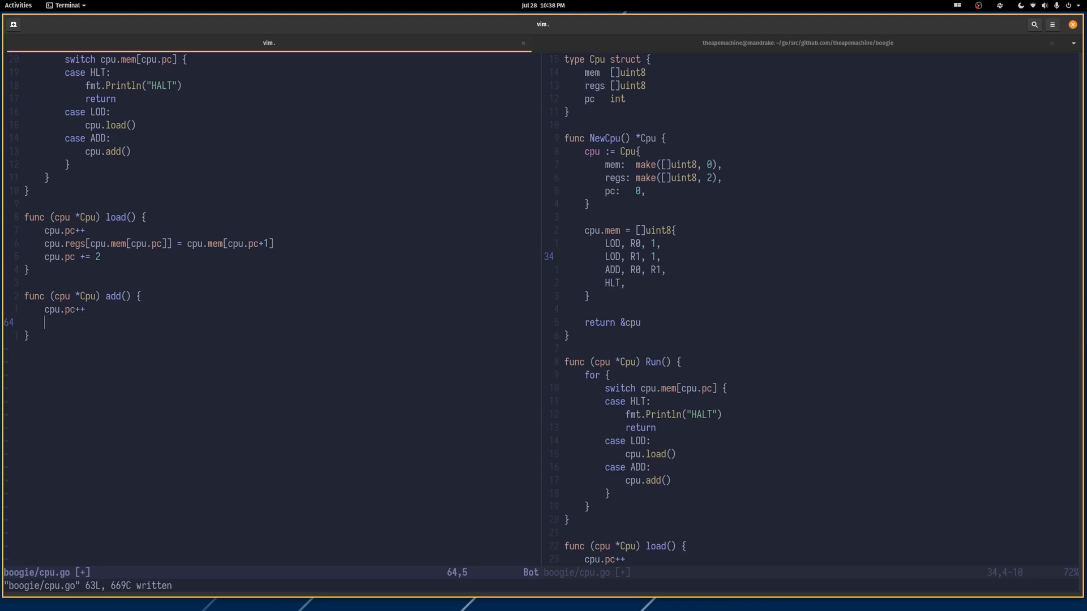
{"action": "type", "text": "cpu"}
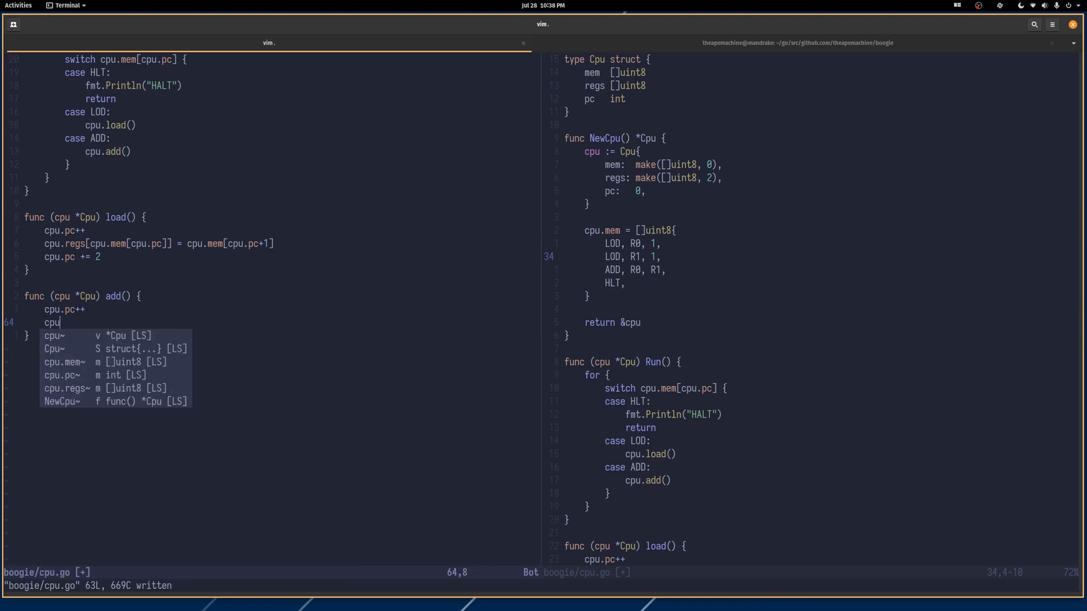
{"action": "type", "text": ".regs[]"}
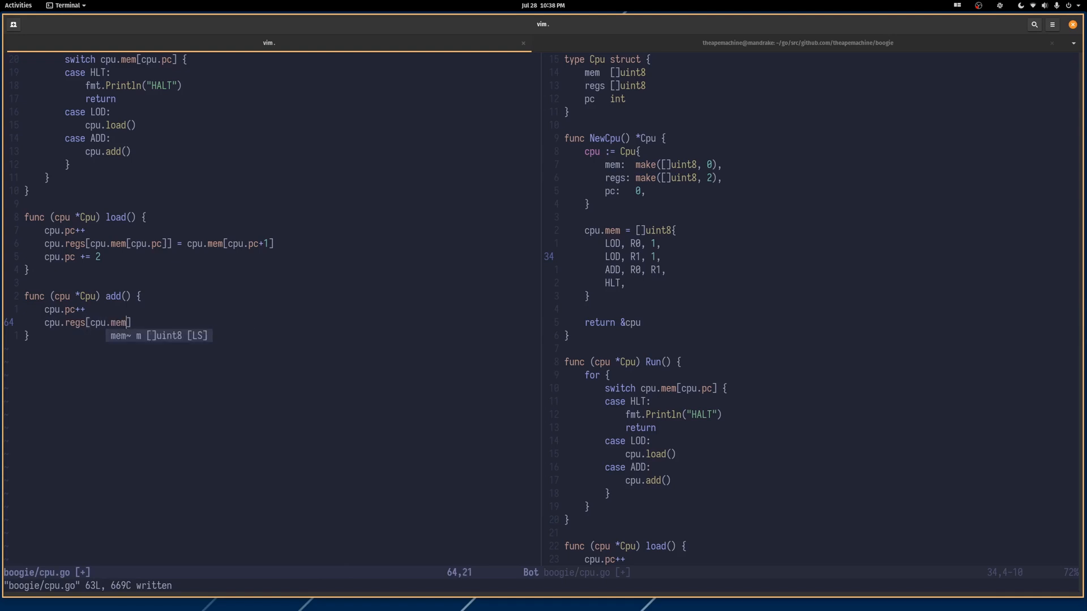
{"action": "type", "text": "cpu"}
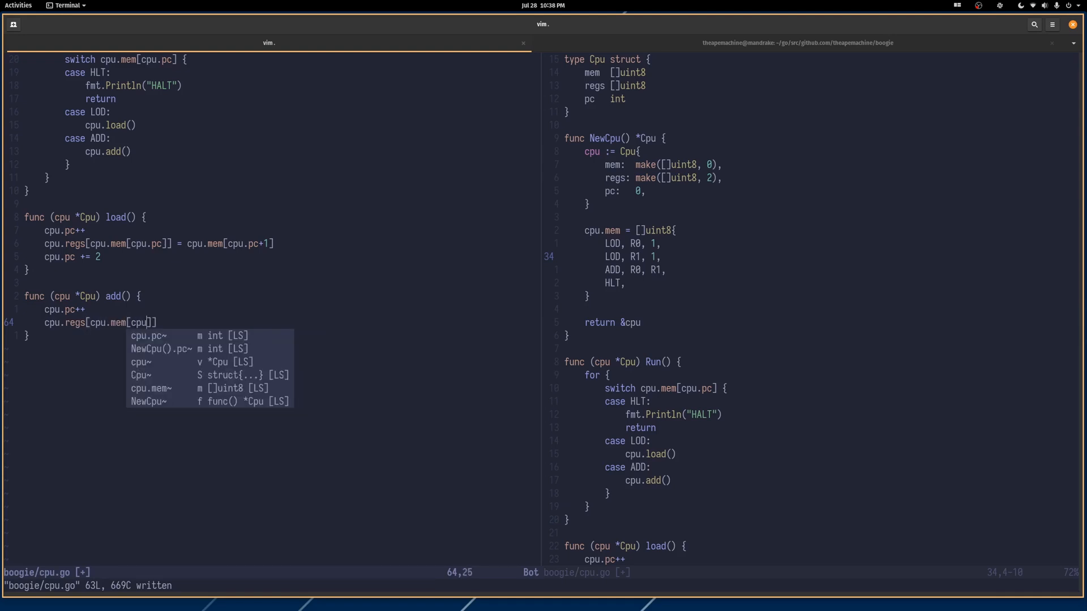
{"action": "type", "text": "."}
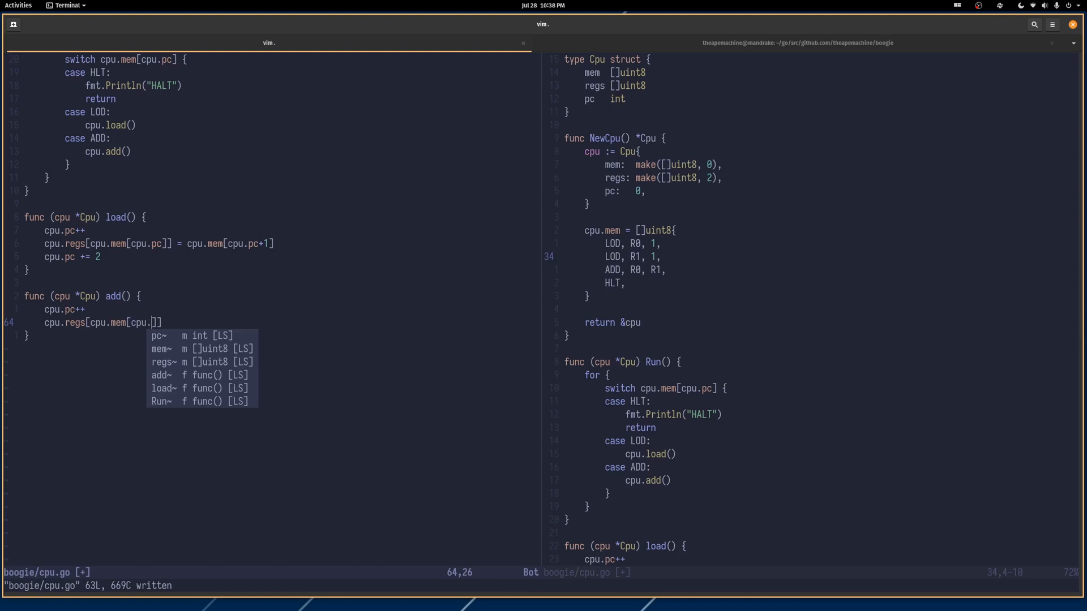
{"action": "type", "text": "pc"}
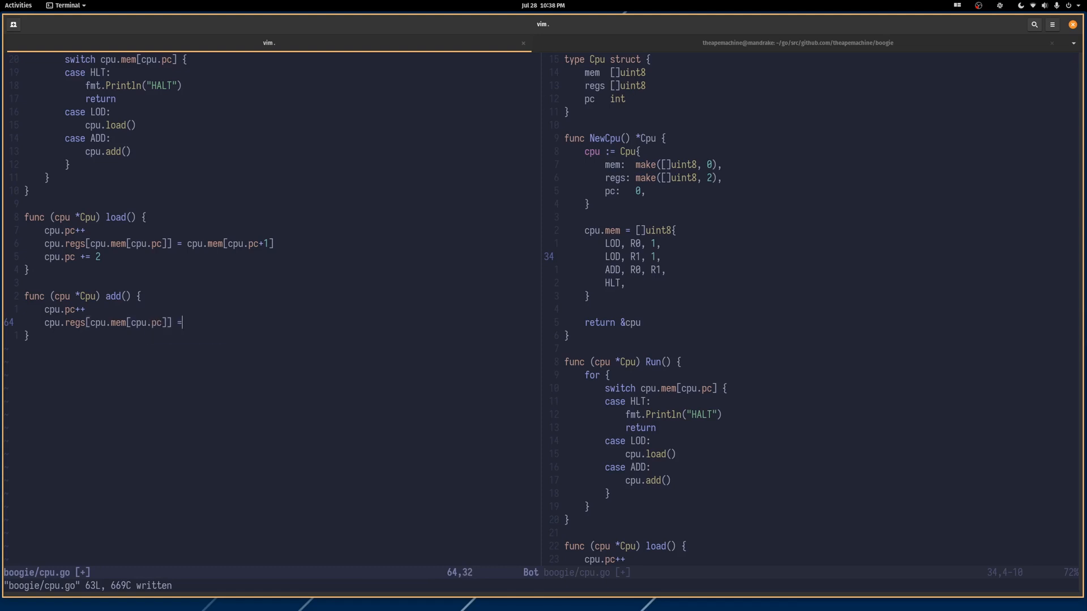
{"action": "type", "text": "cpu."}
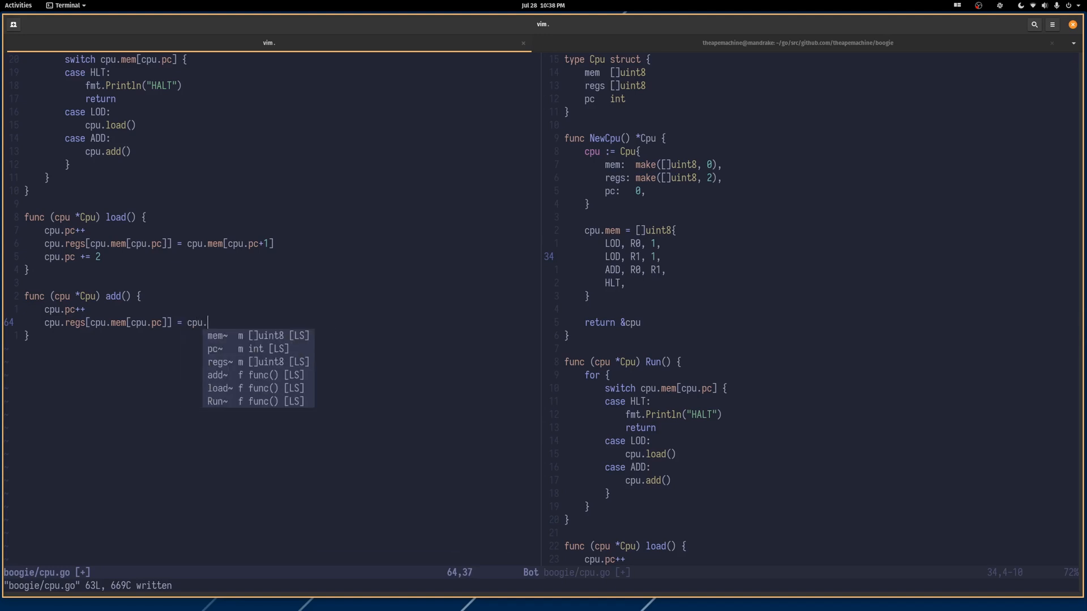
{"action": "type", "text": "regs"}
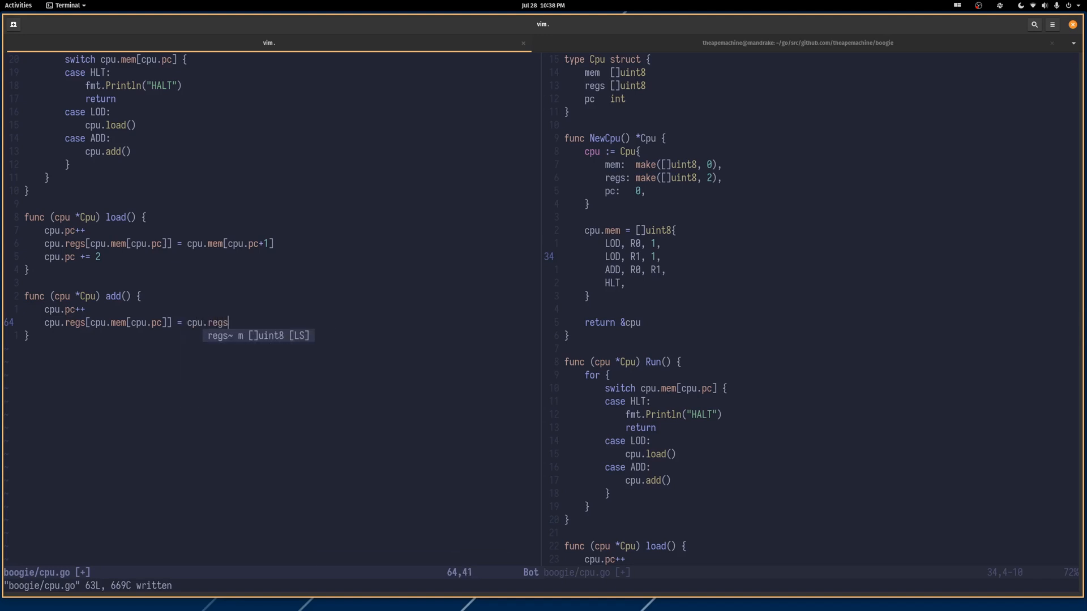
{"action": "type", "text": "[]"}
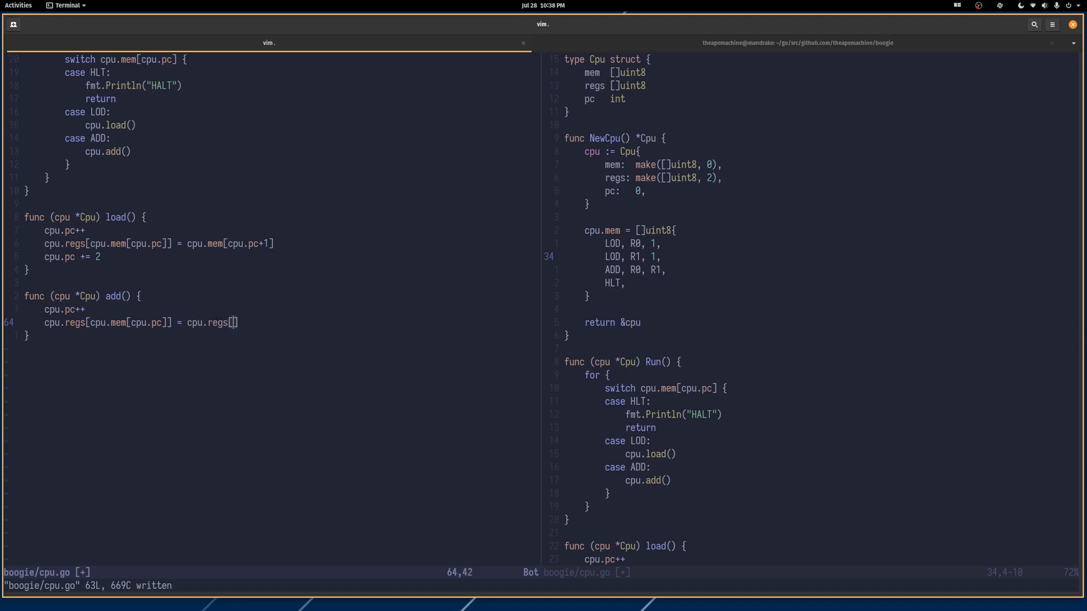
Step: Finish the sum using cpu.mem[cpu.pc+1], add cpu.pc += 2, and save
{"action": "type", "text": "cpu"}
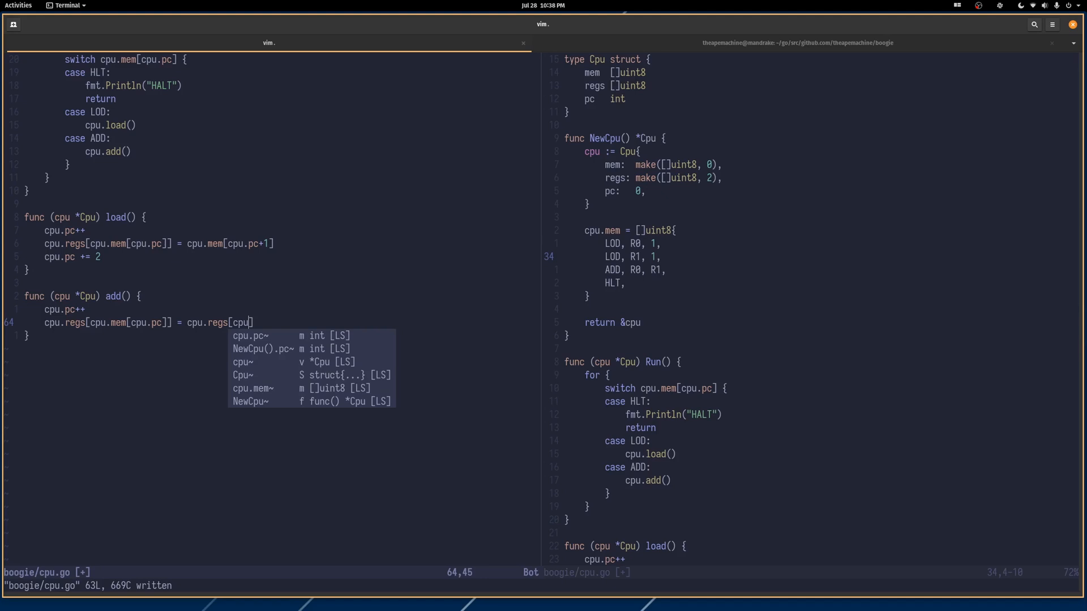
{"action": "type", "text": "mem"}
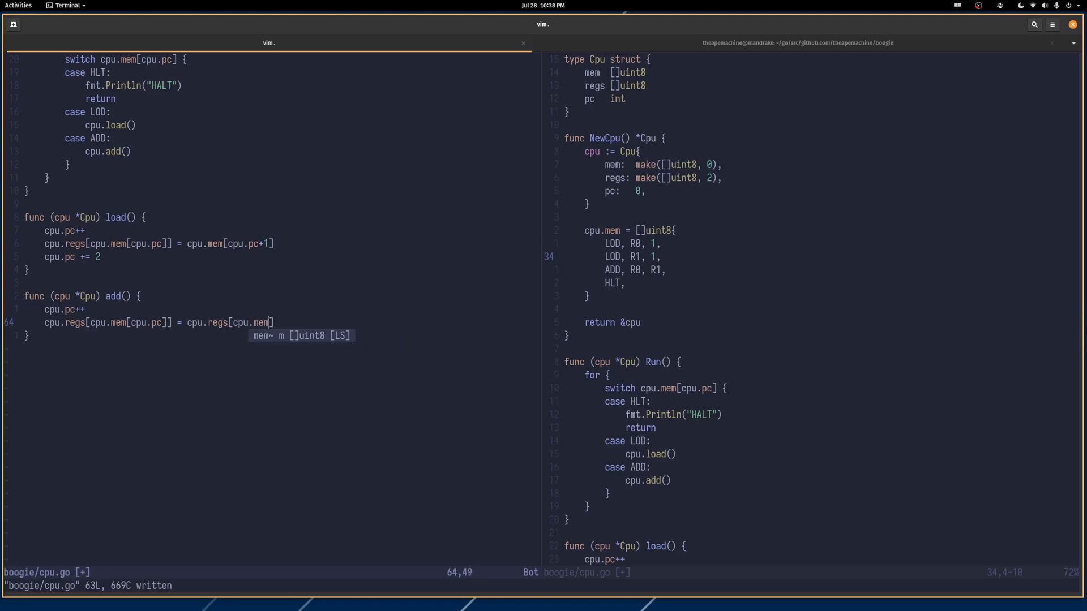
{"action": "type", "text": "cpu"}
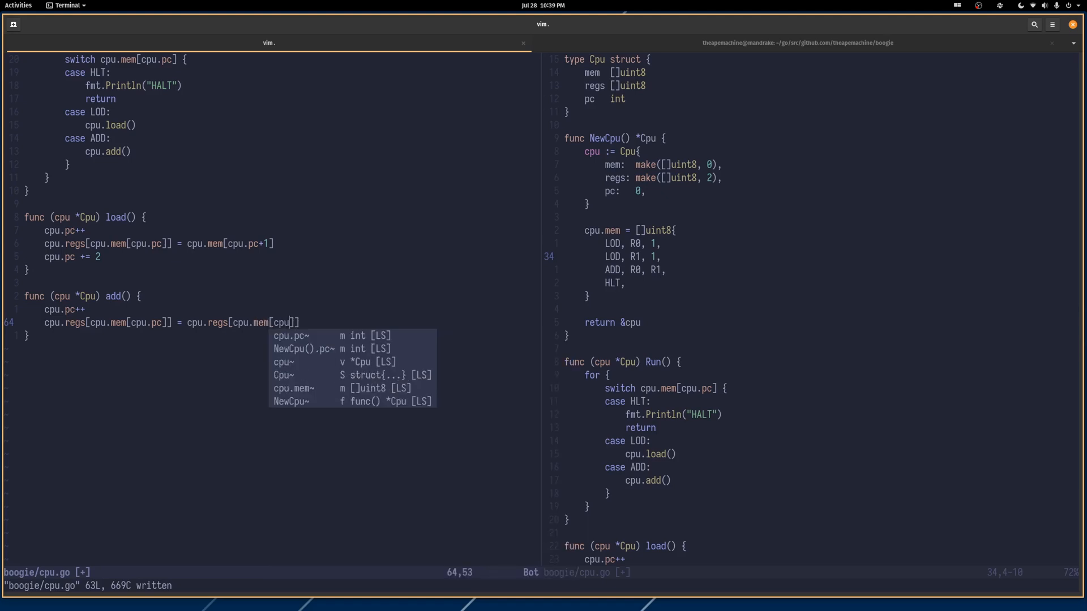
{"action": "type", "text": "pc"}
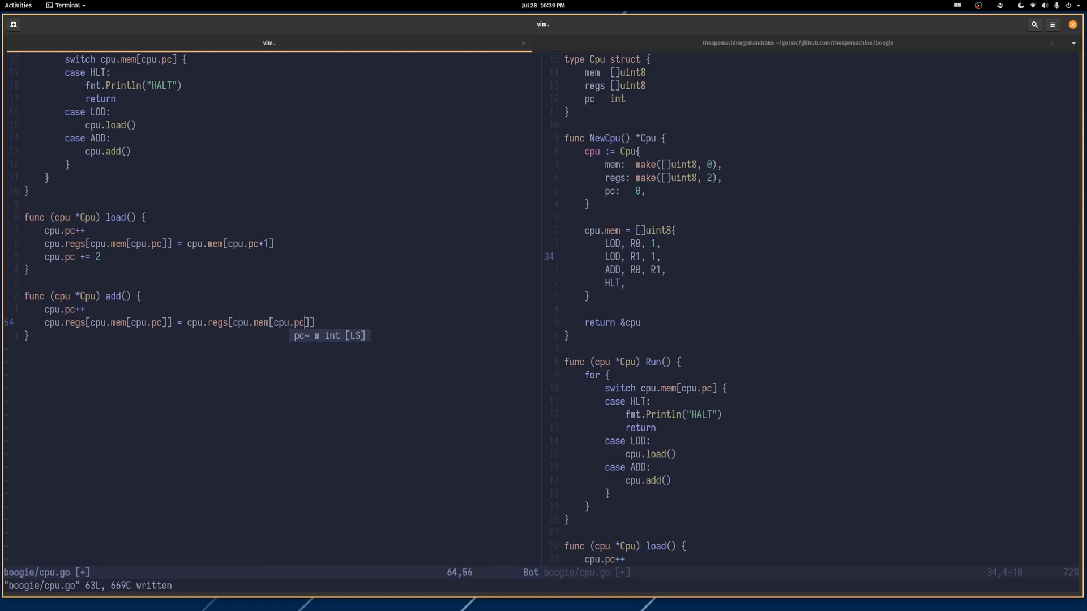
{"action": "type", "text": "+"}
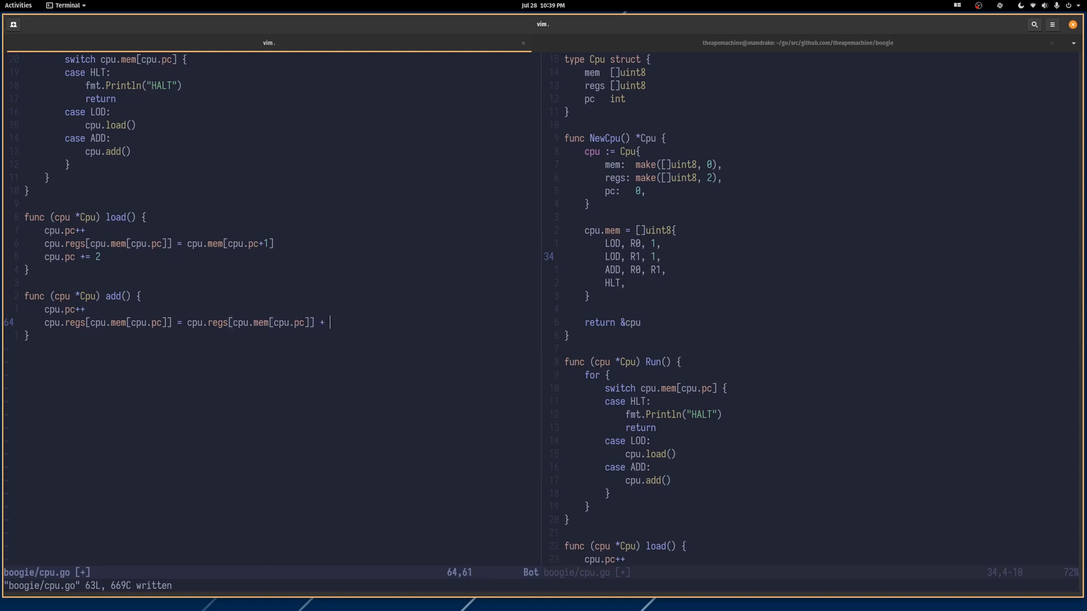
{"action": "type", "text": "cpu.reg"}
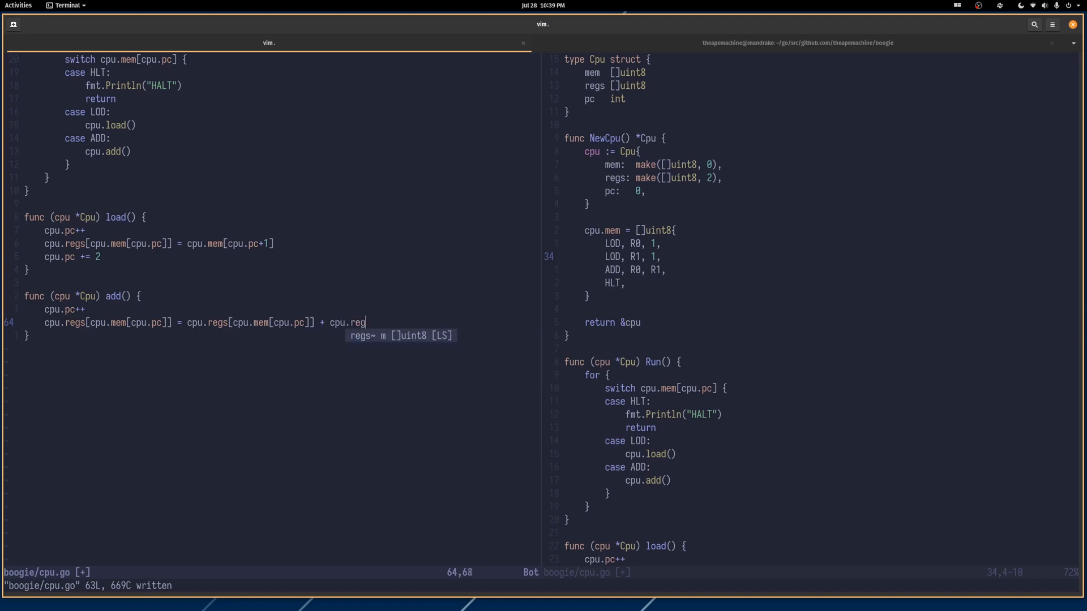
{"action": "type", "text": "s[cpu.mem["}
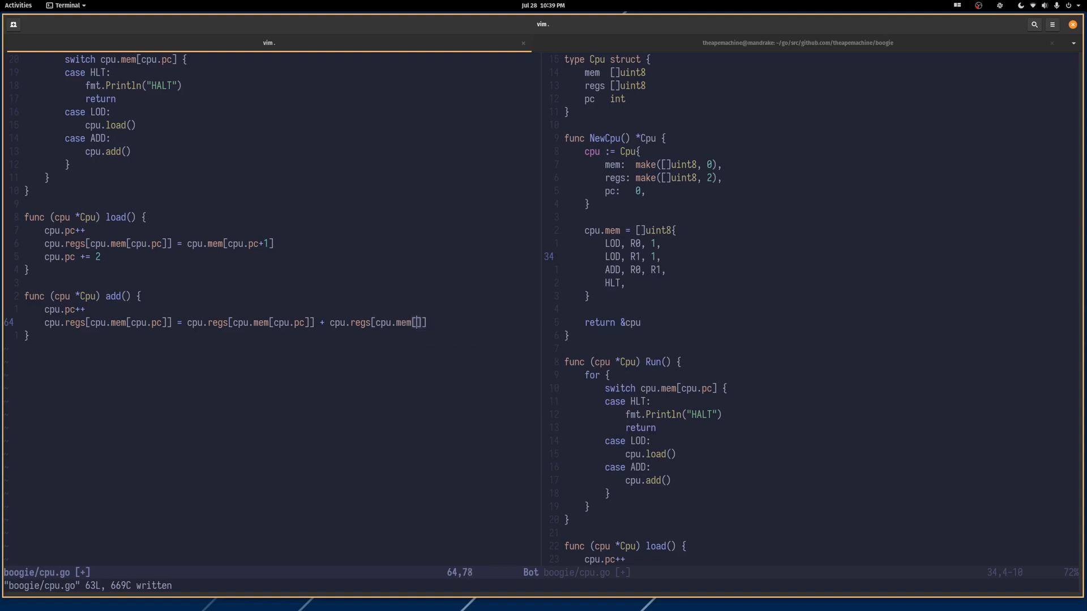
{"action": "type", "text": "cpu.pc+1"}
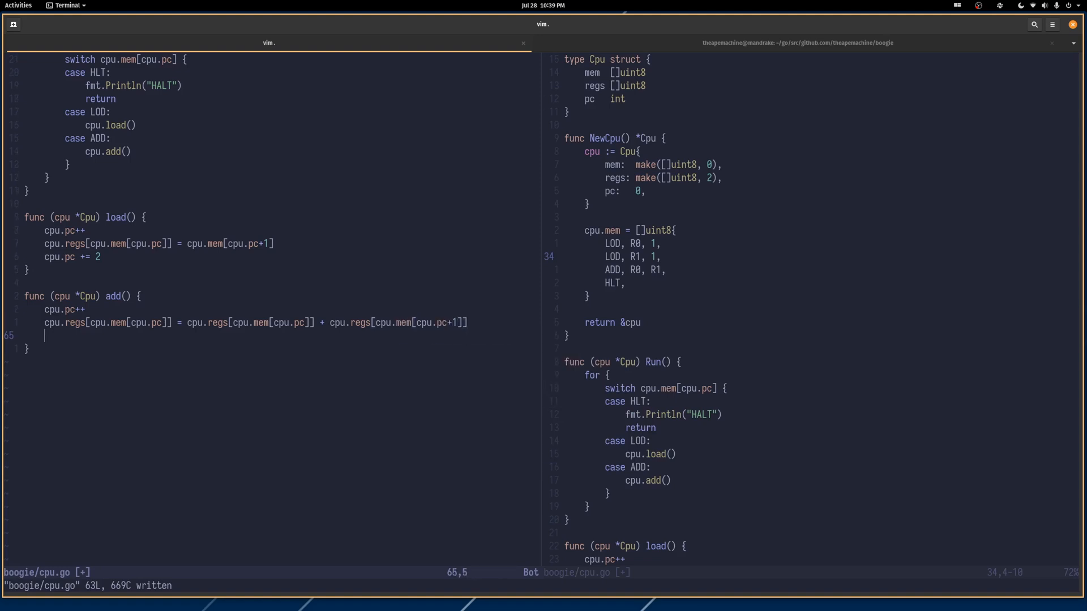
{"action": "type", "text": "cpu"}
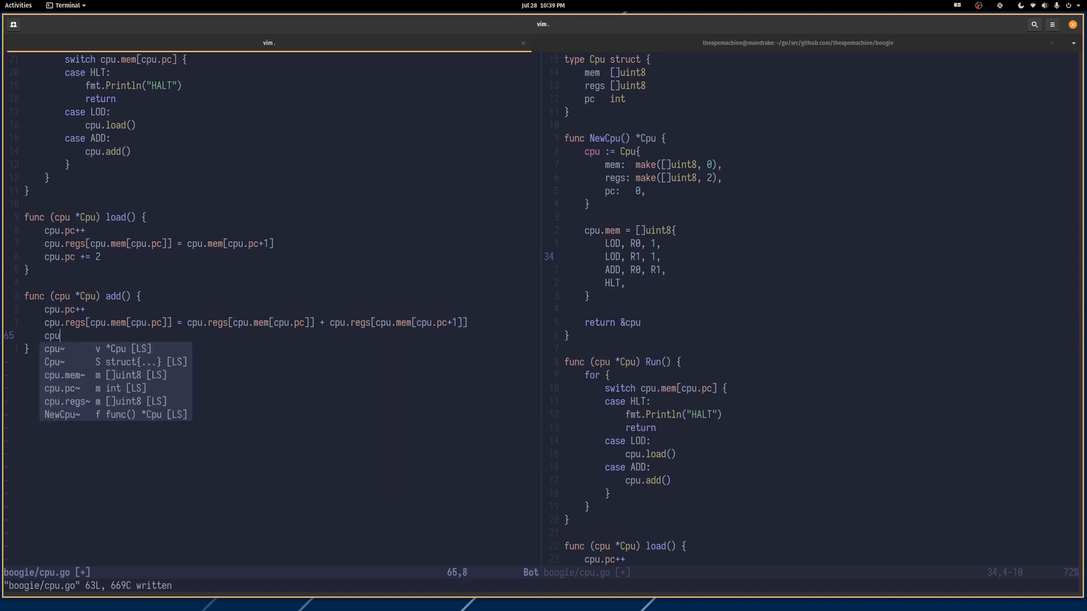
{"action": "type", "text": ".pc += 2"}
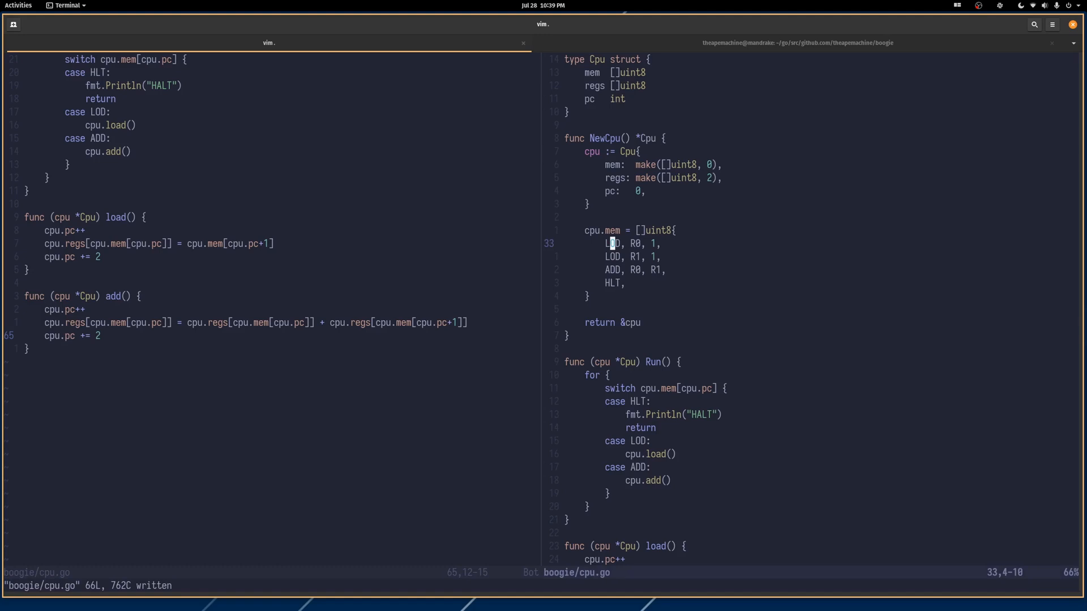
Step: Move right across the loaded instruction listing in cpu.go before dropping to one pane
{"action": "key", "text": "l"}
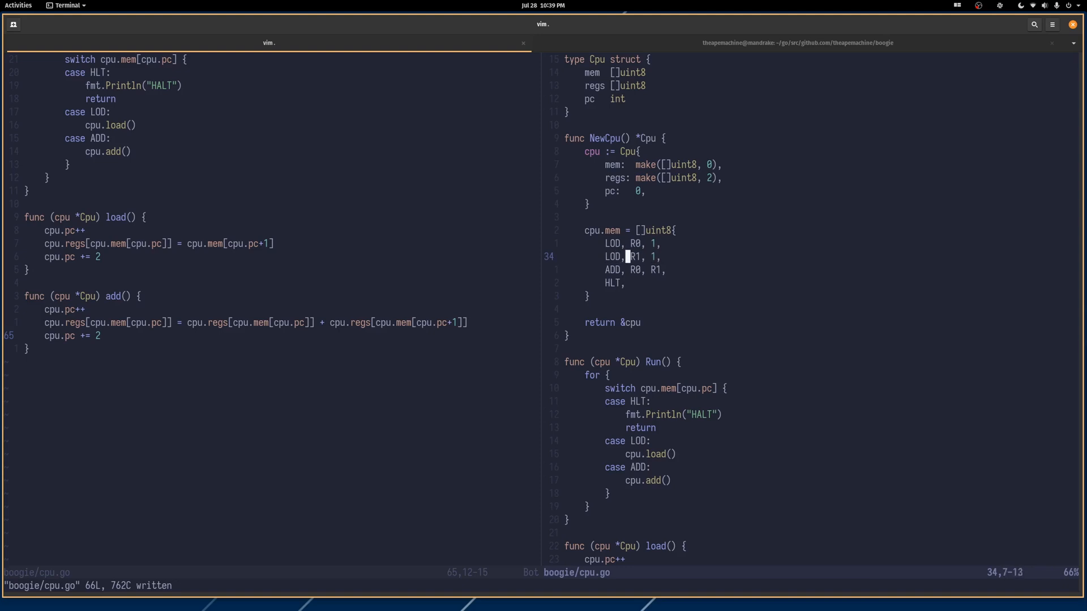
{"action": "key", "text": "l"}
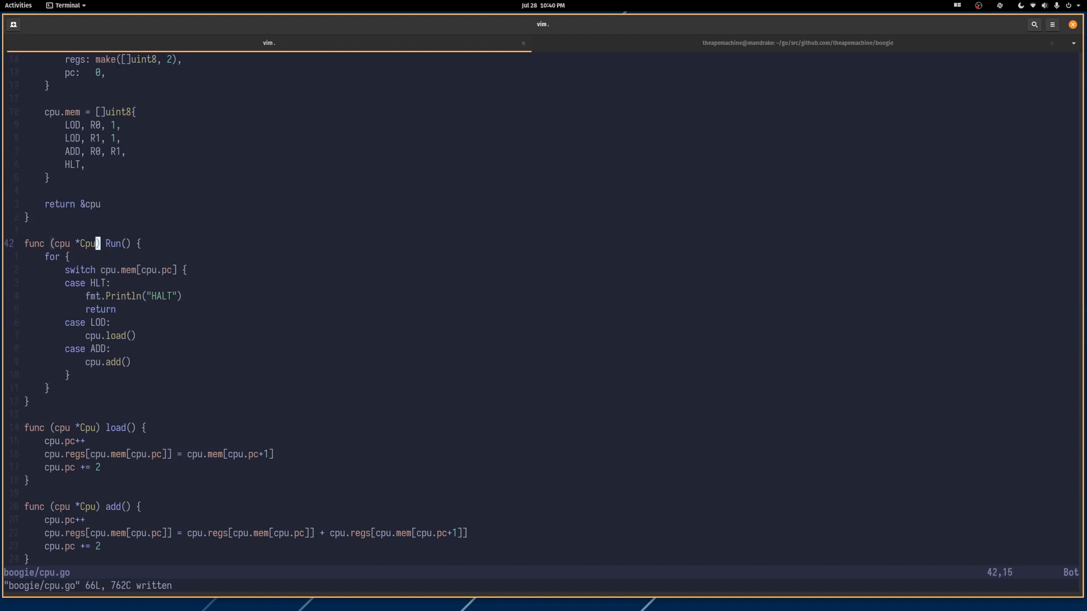
Step: Add an 'exit := false' flag, set 'exit = true' on HALT, and break out of the loop when it is set
{"action": "type", "text": "exit"}
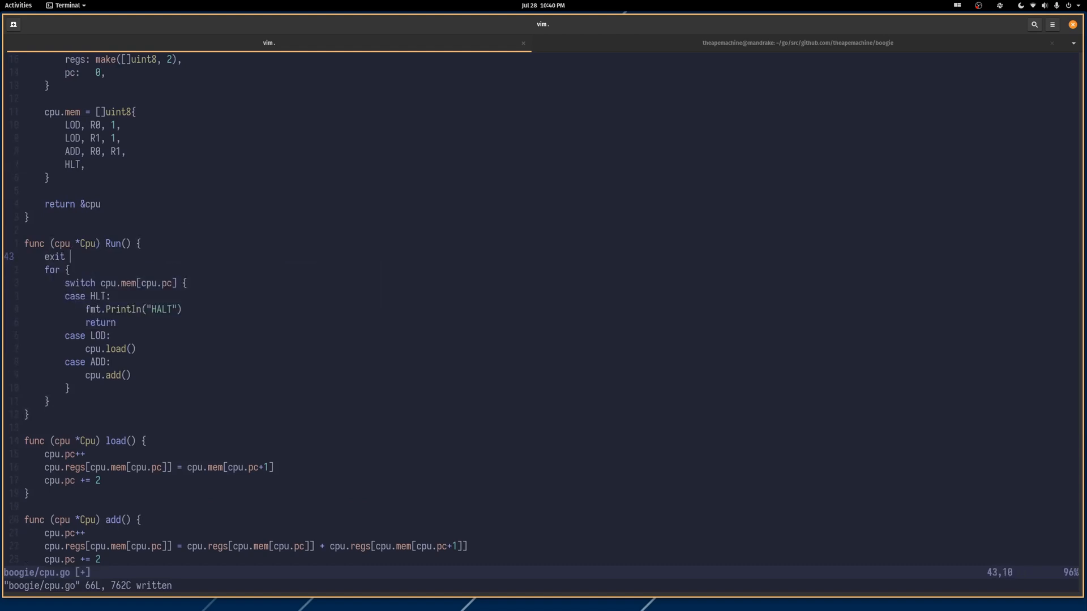
{"action": "type", "text": ":= false"}
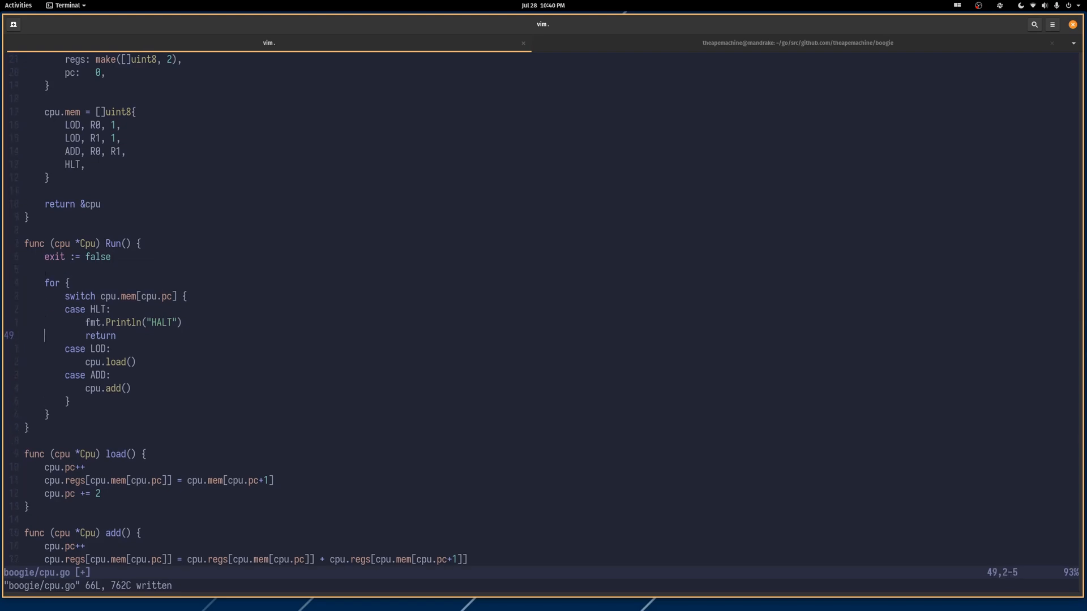
{"action": "type", "text": "A"}
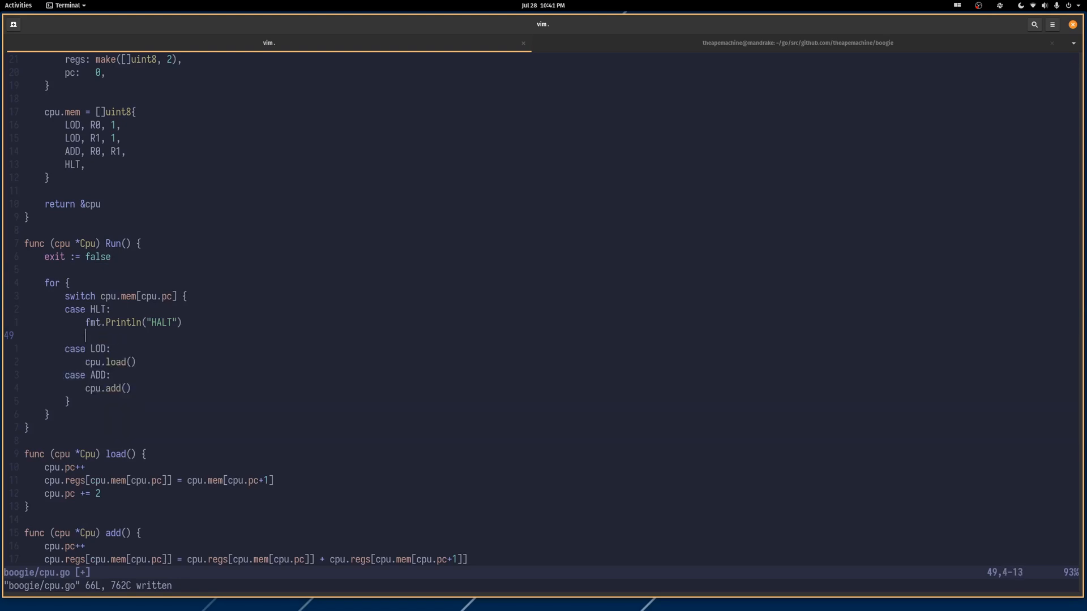
{"action": "type", "text": "break"}
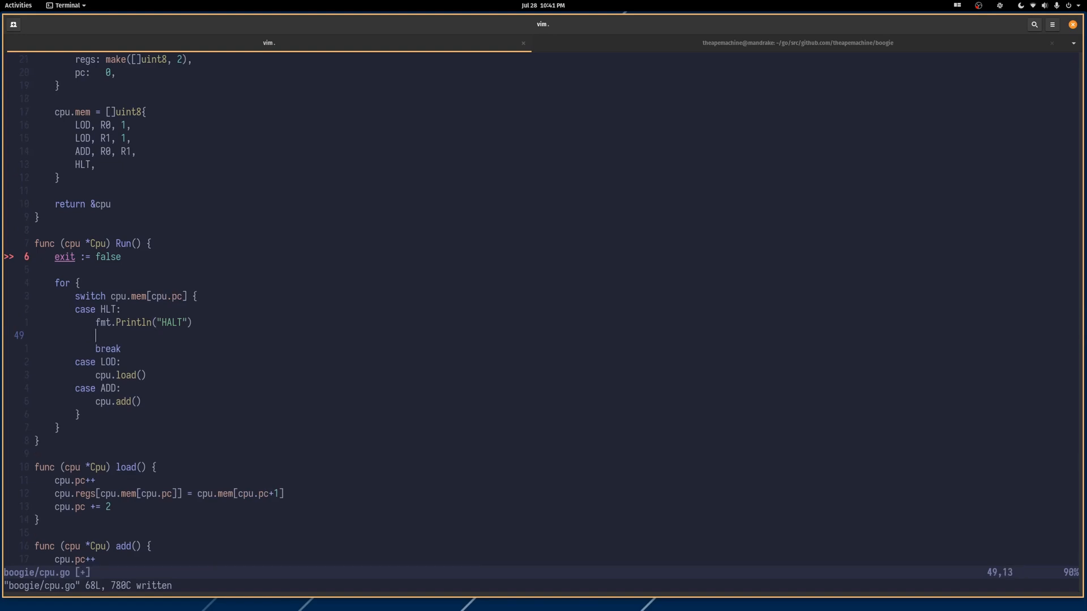
{"action": "type", "text": "exit = true"}
{"action": "type", "text": "if exit {"}
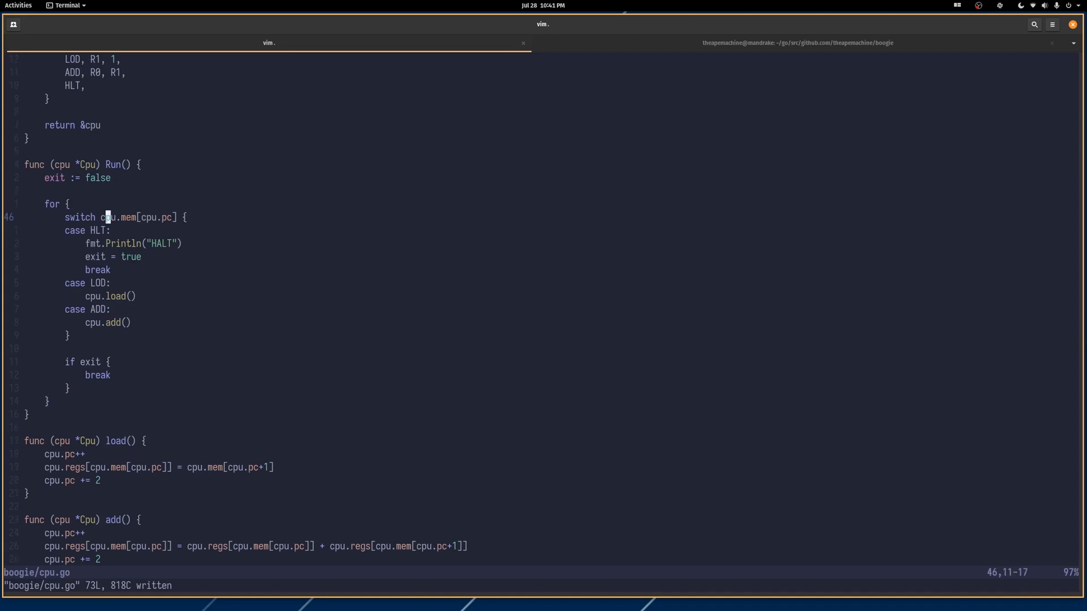
{"action": "key", "text": "Up"}
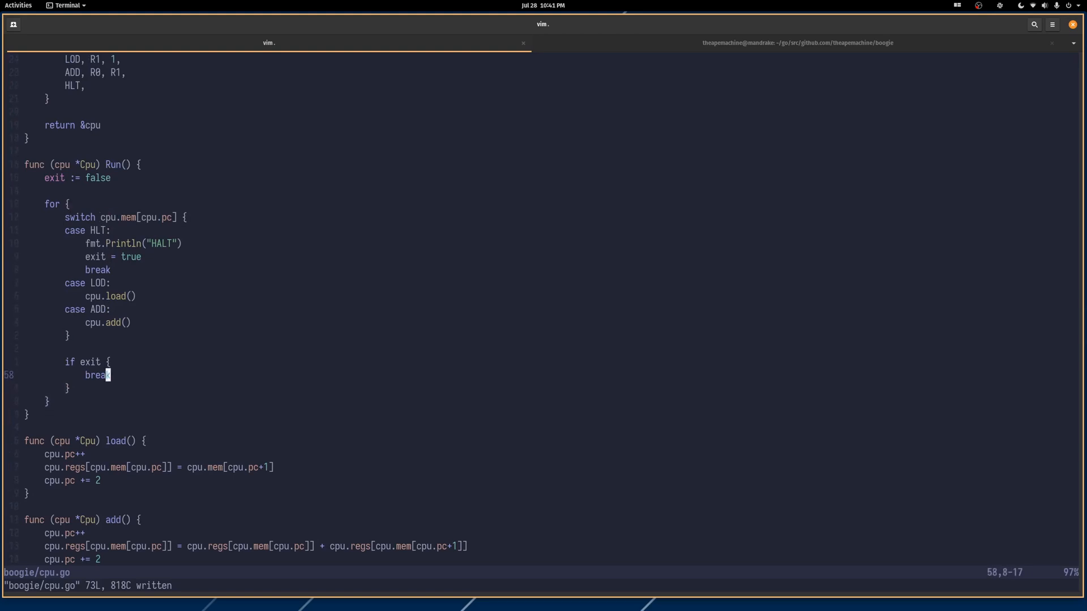
Step: Add fmt.Println(fmt.Sprintf("mem: %v", cpu.mem)) after the exit check in Run
{"action": "key", "text": "o"}
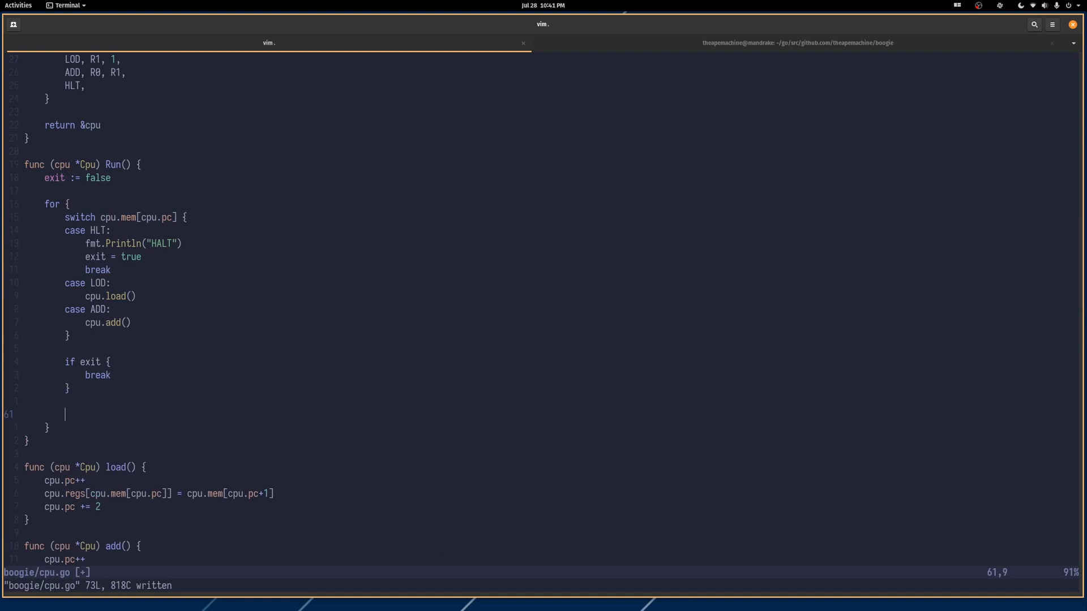
{"action": "type", "text": "fmt.Print"}
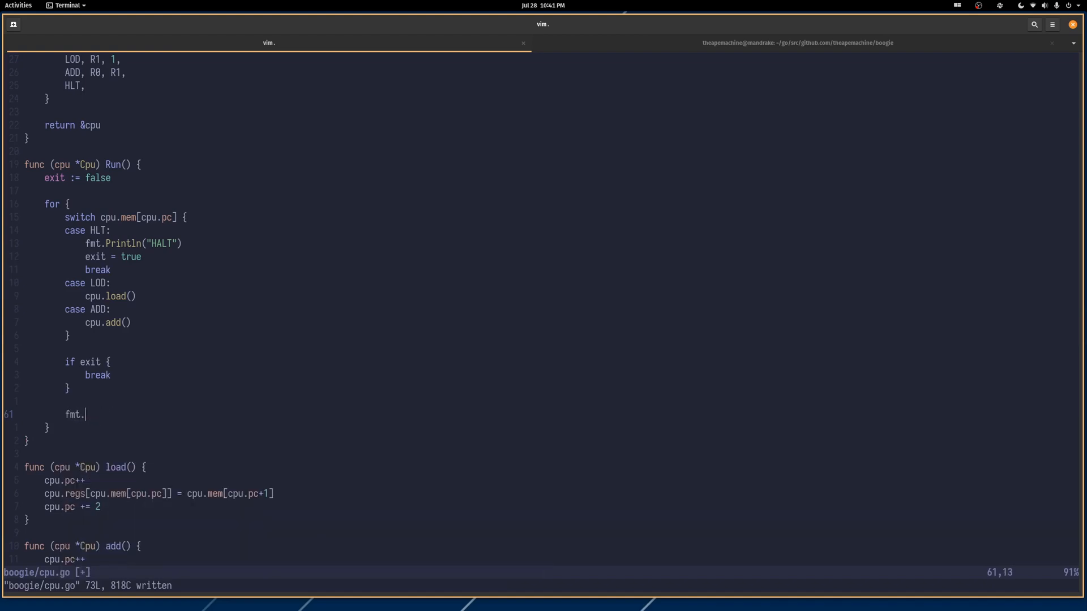
{"action": "type", "text": "Println("}
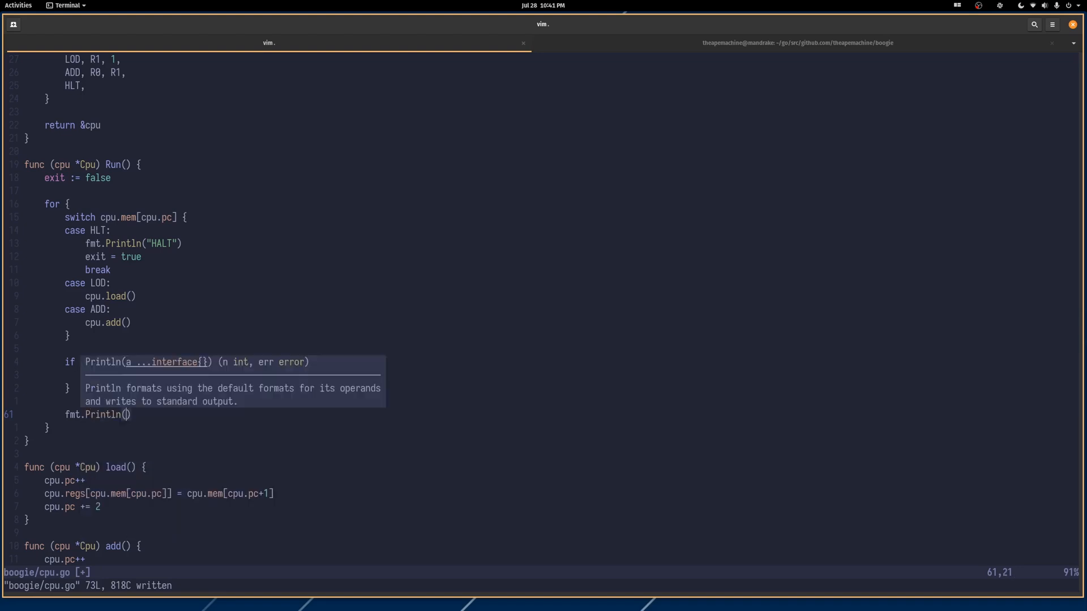
{"action": "type", "text": "fmt.Sprint(\""}
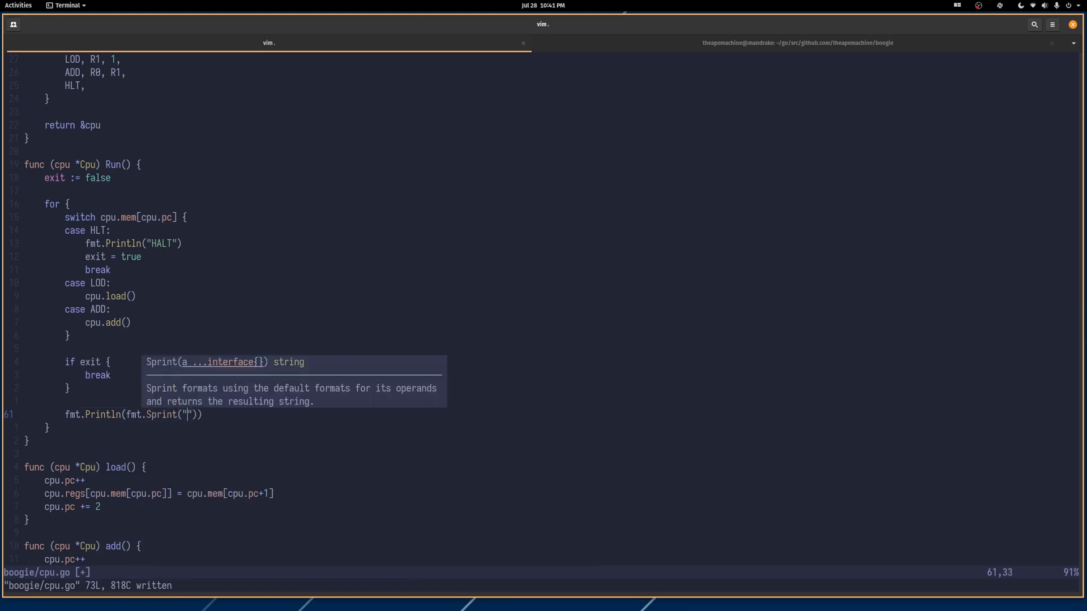
{"action": "type", "text": "mem:"}
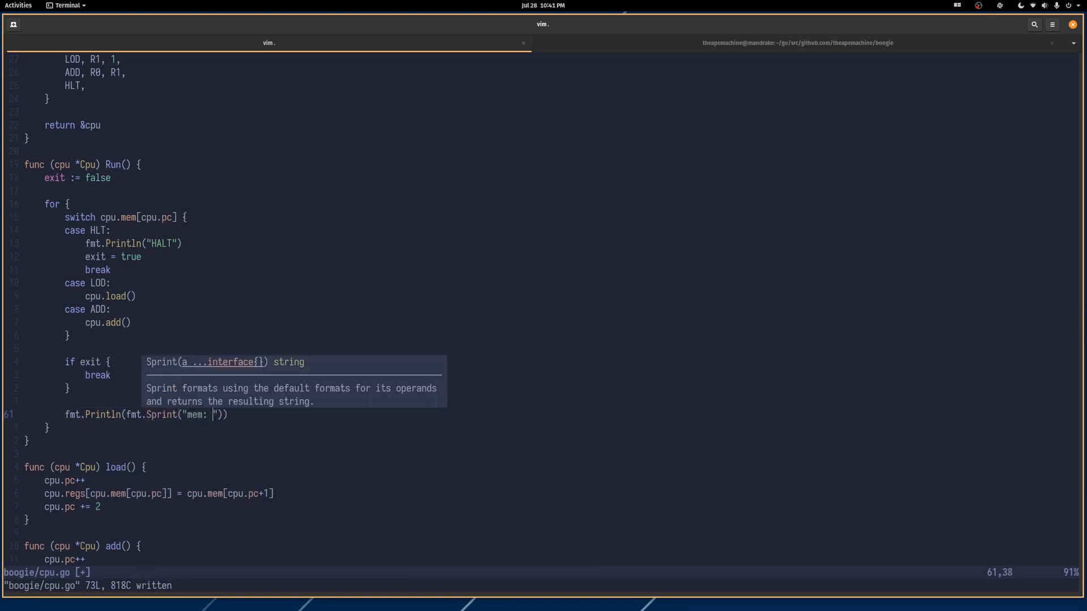
{"action": "type", "text": "%v"}
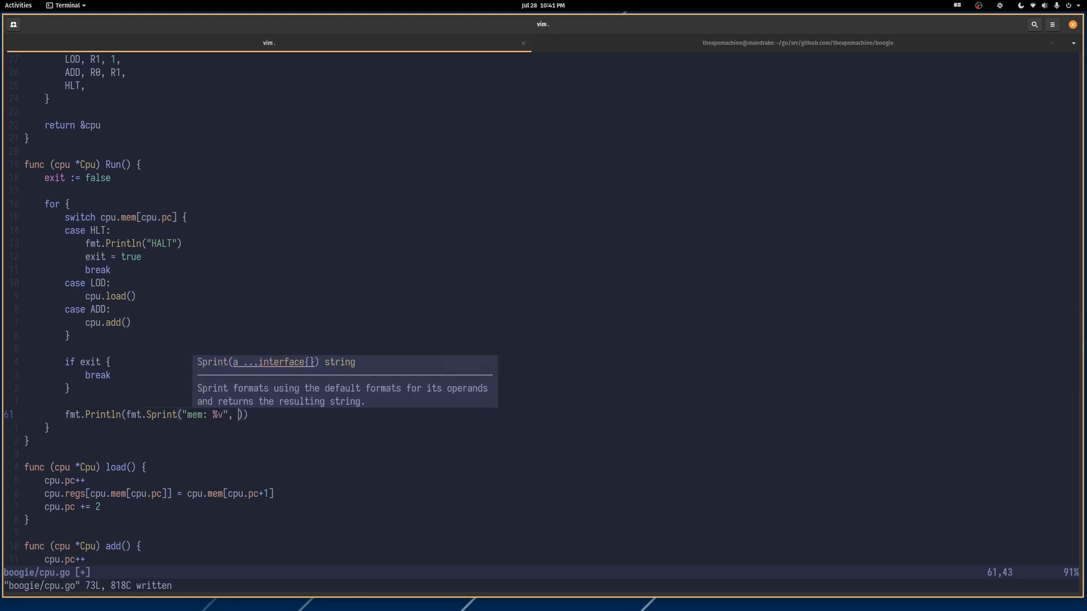
{"action": "type", "text": "cpu.mem"}
{"action": "type", "text": "fmt.Println(fmt.Spri"}
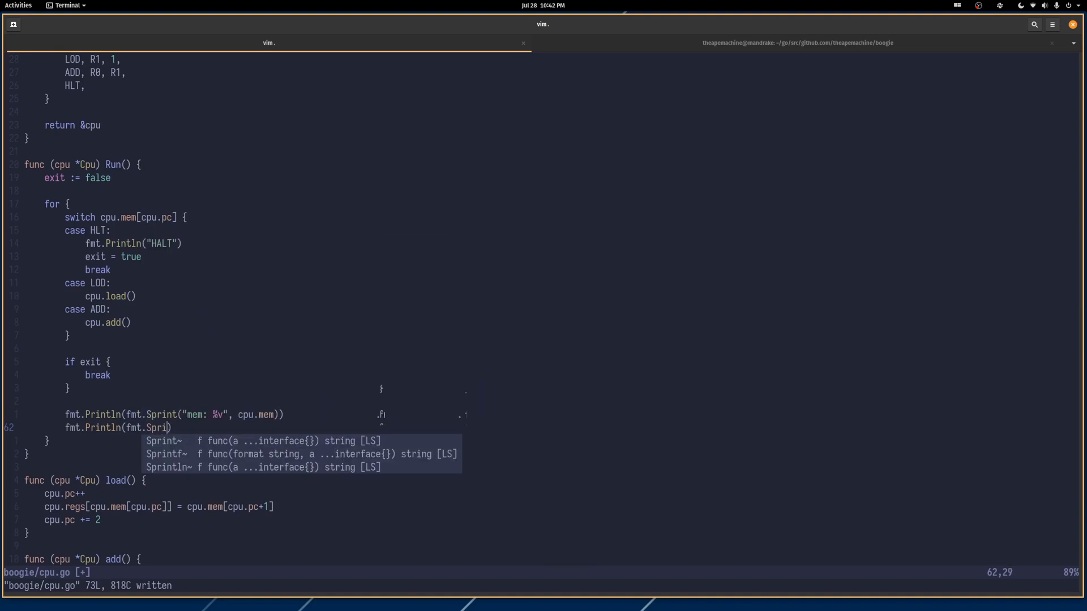
Step: Add the matching fmt.Println(fmt.Sprintf("regs: %v", ...)) line for the registers
{"action": "type", "text": "f"}
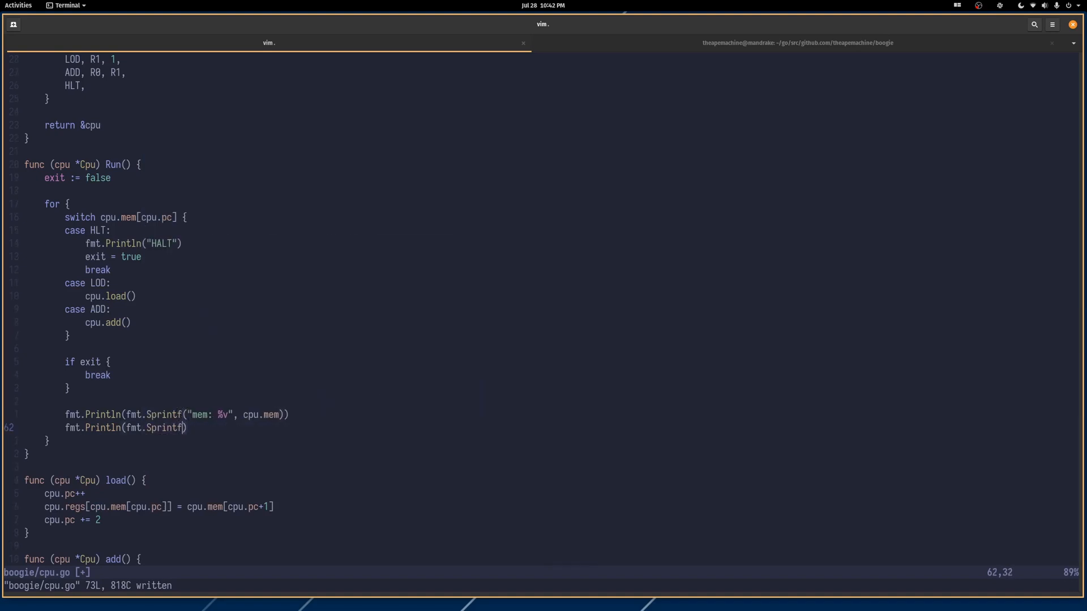
{"action": "type", "text": "(\"\")"}
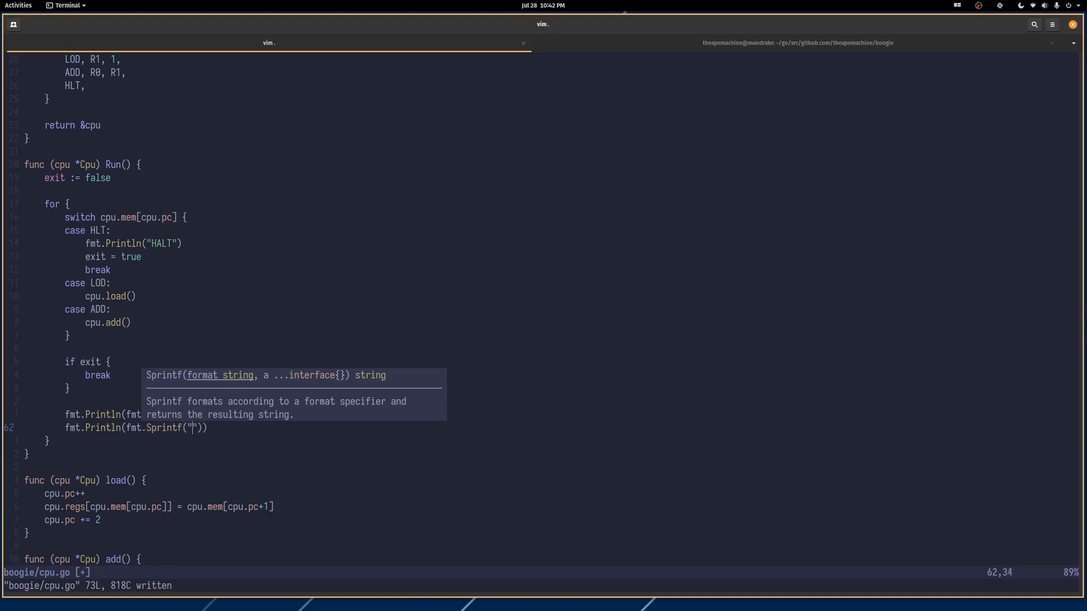
{"action": "type", "text": "regs:"}
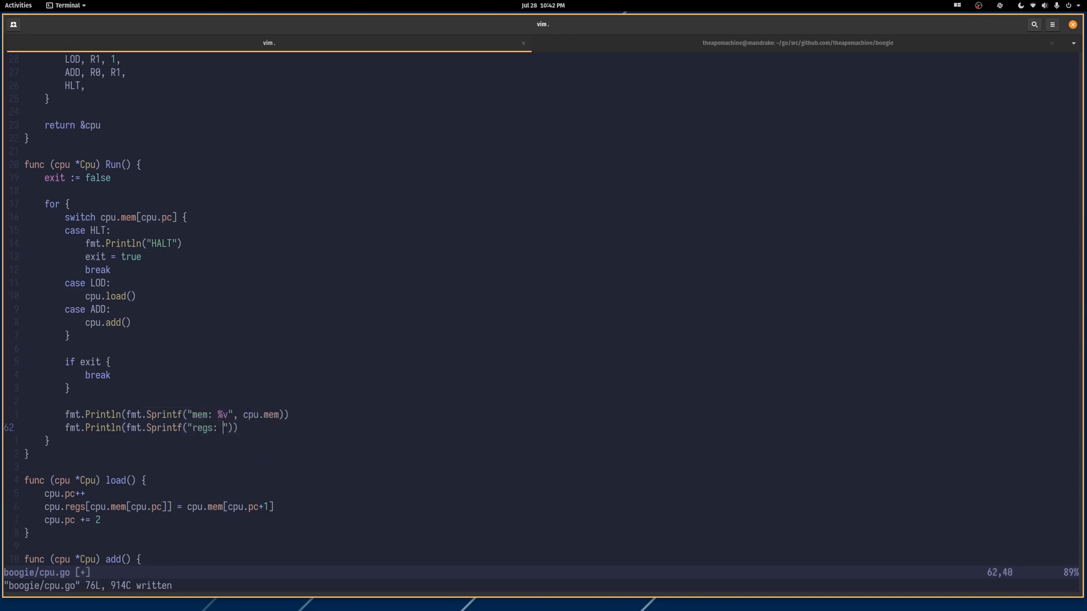
{"action": "type", "text": "%v"}
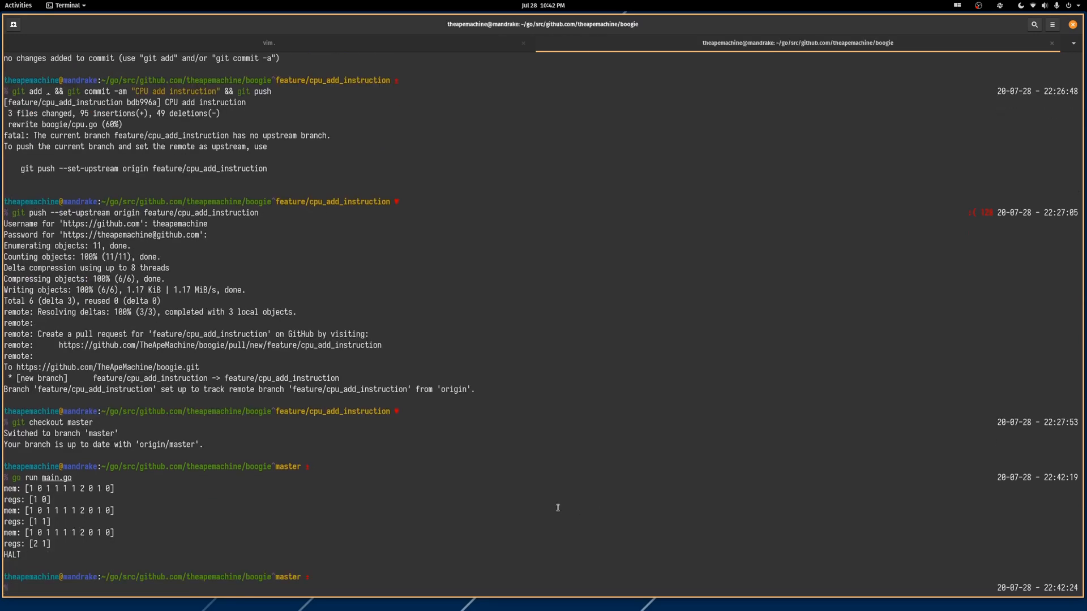
Step: Select the cpu.go view at the opcode constants HLT, LOD, ADD, SUB, MUL, DIV
{"action": "double_click", "coordinate": [38, 489]}
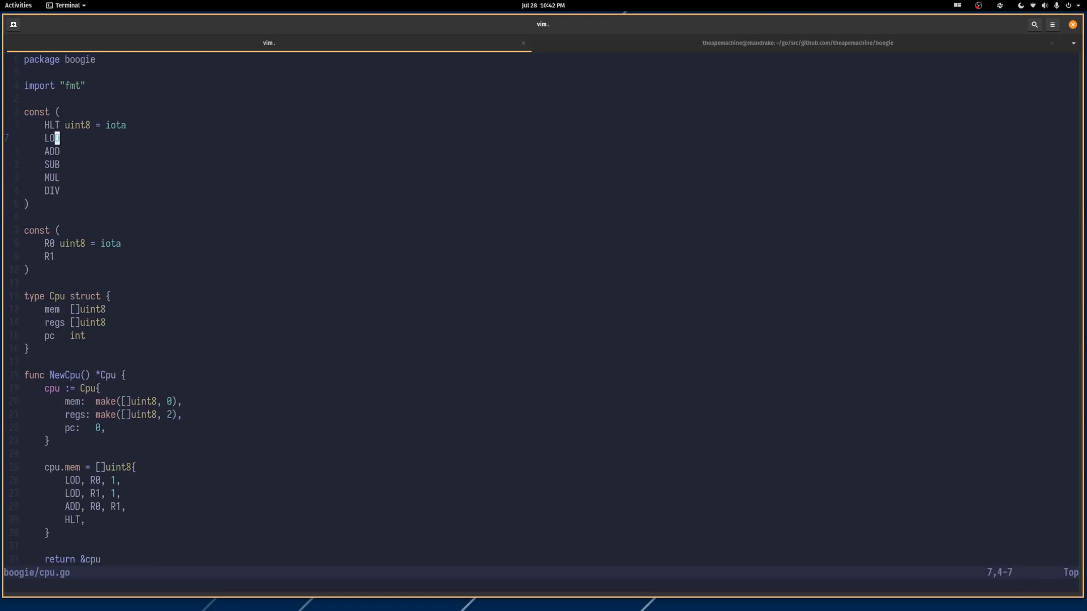
{"action": "key", "text": "j"}
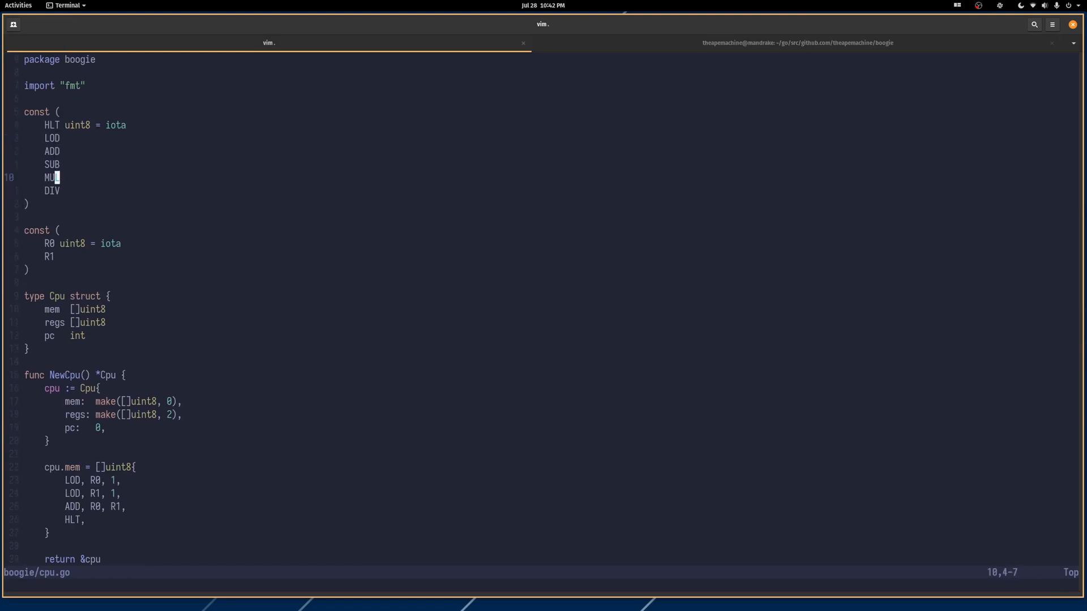
{"action": "key", "text": "k"}
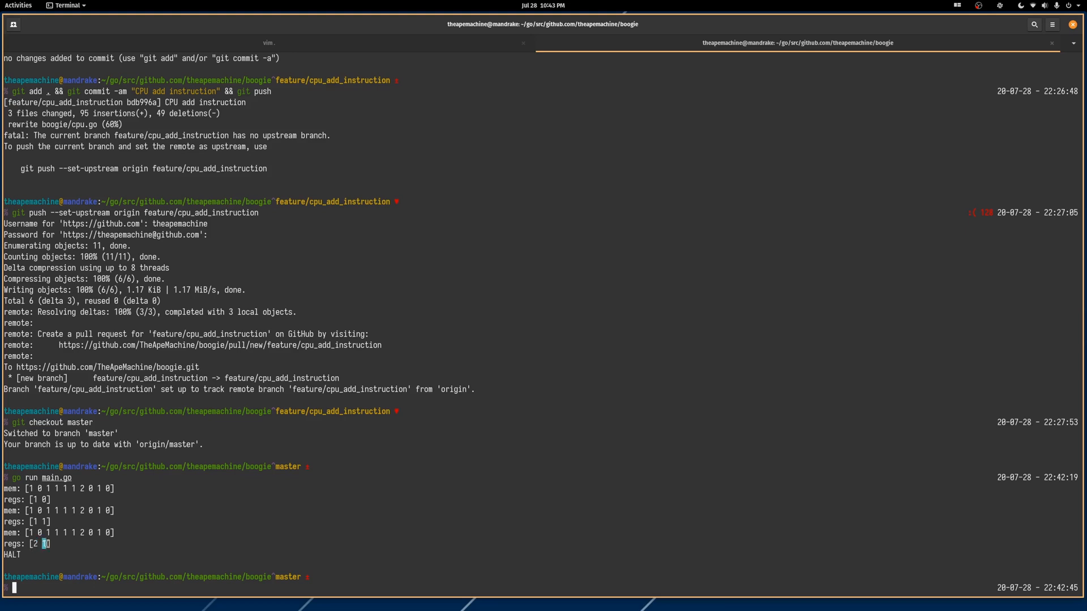
{"action": "mouse_move", "coordinate": [393, 45]}
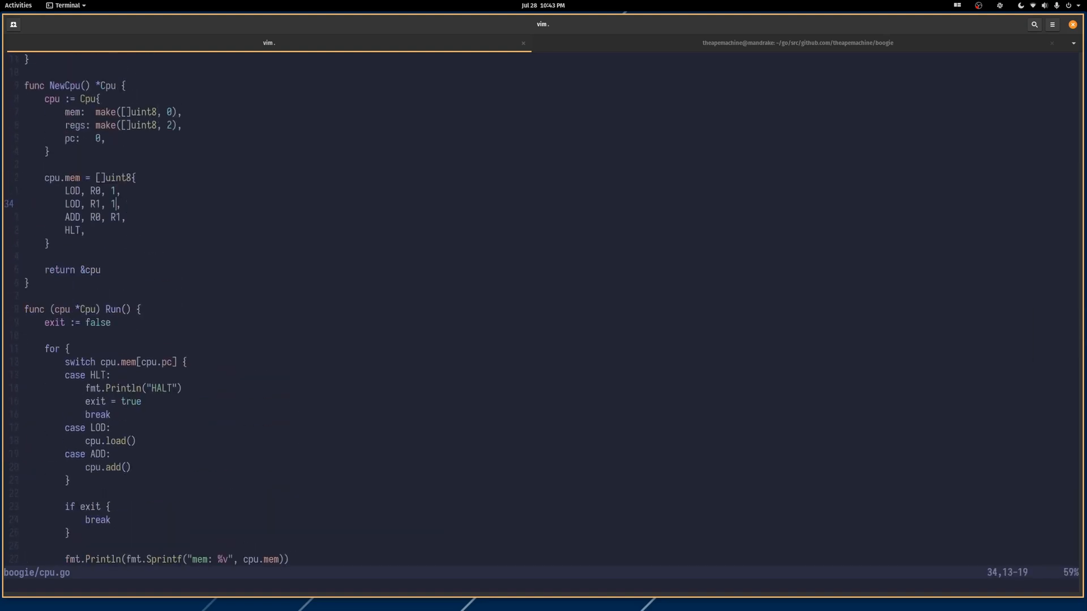
Step: Change R1's load value to 3 so the program reads LOD R0 4, LOD R1 3, ADD R0 R1, HLT
{"action": "type", "text": "3"}
{"action": "left_click", "coordinate": [92, 191]}
{"action": "type", "text": "0"}
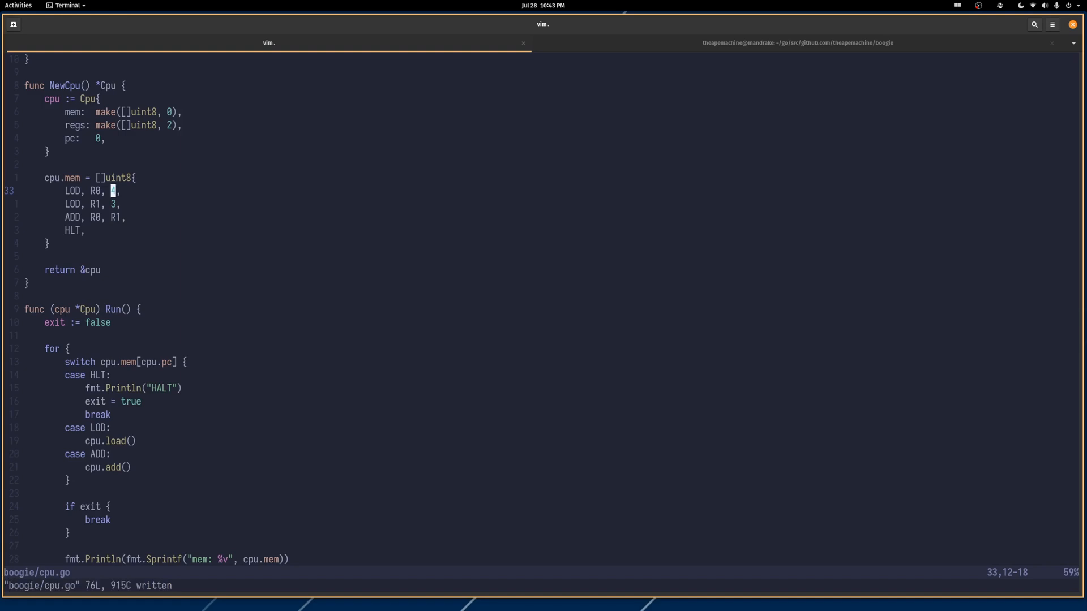
{"action": "left_click", "coordinate": [797, 42]}
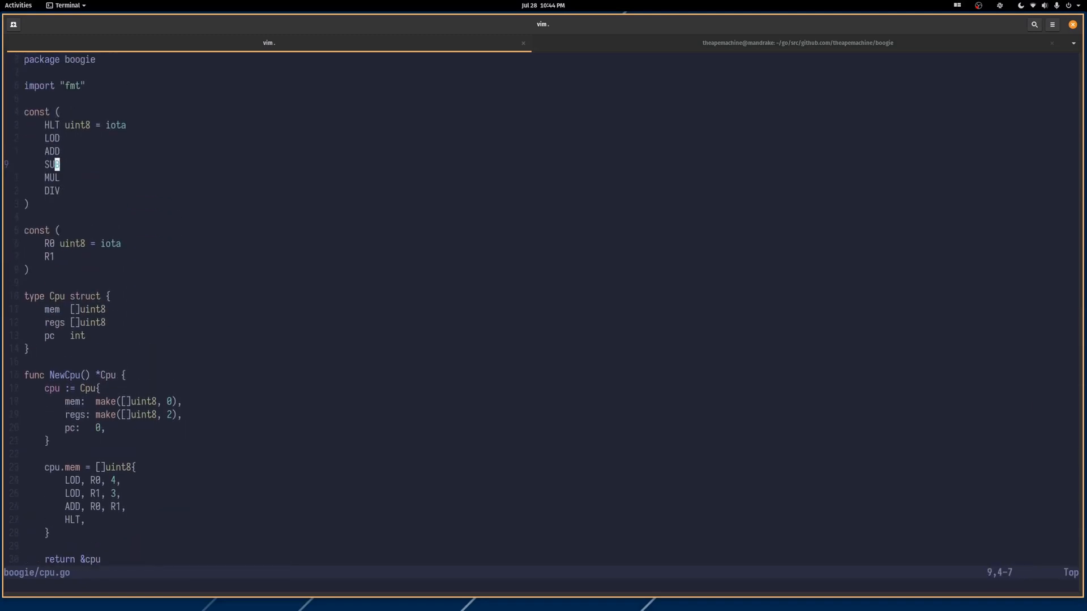
{"action": "key", "text": "j"}
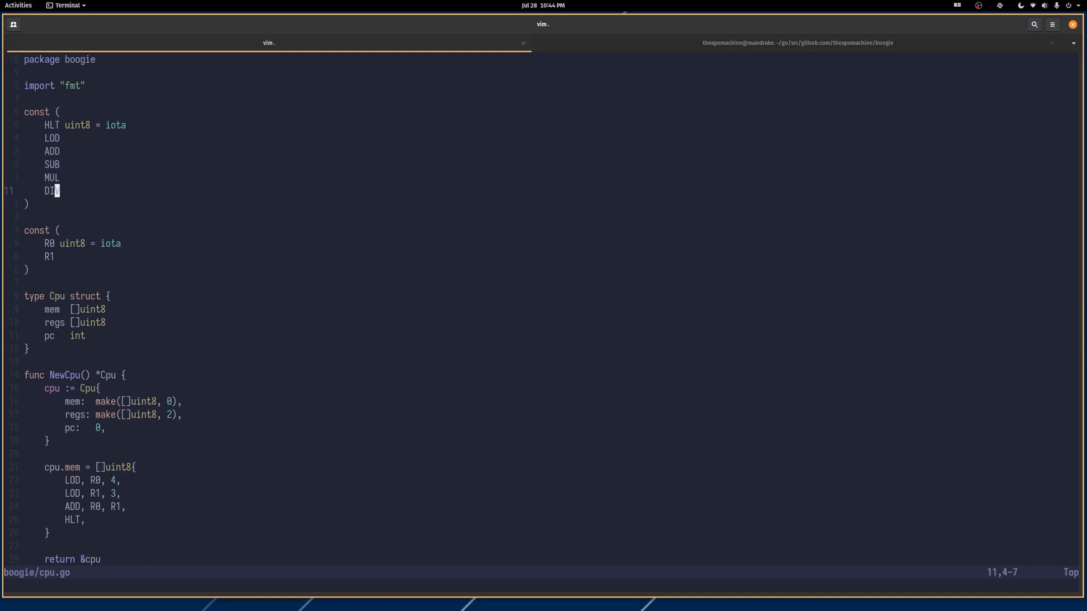
{"action": "scroll", "scroll_direction": "down", "scroll_amount": 3}
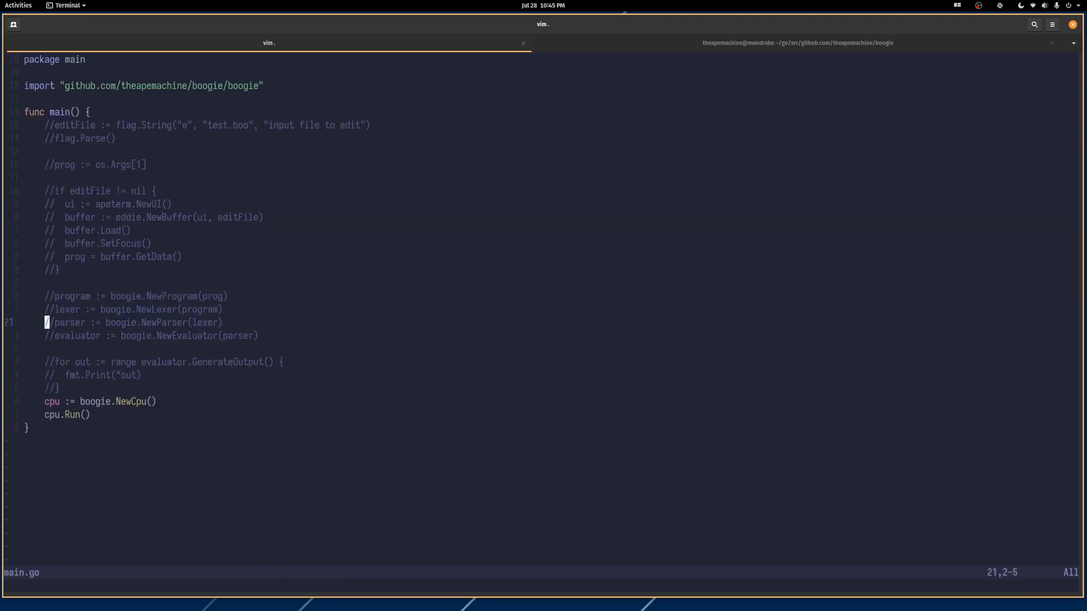
Step: Move down through main.go's commented-out parser lines to boogie.NewCpu and cpu.Run
{"action": "key", "text": "j"}
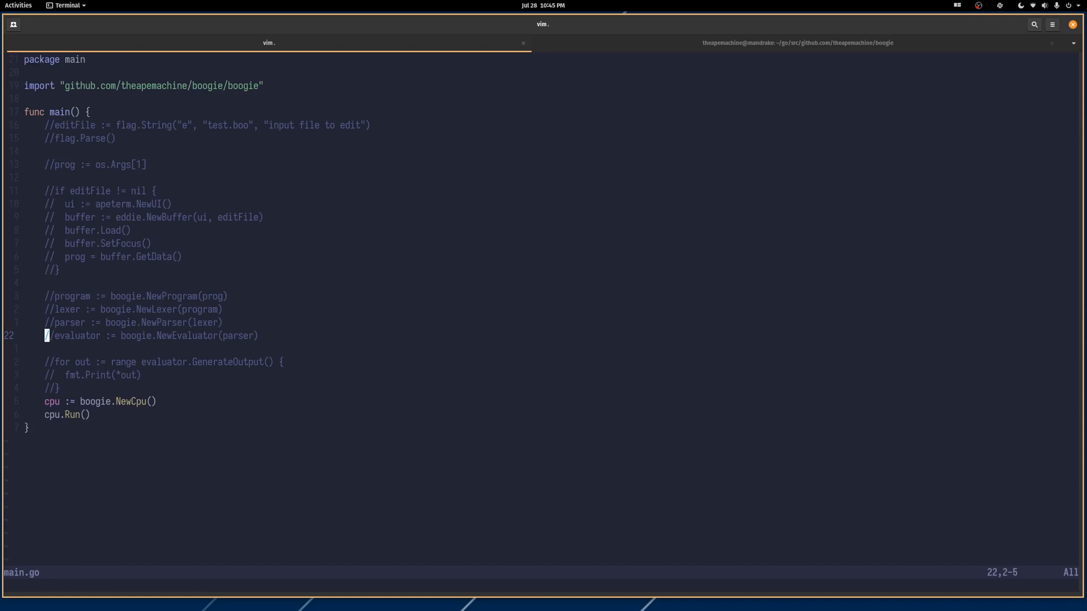